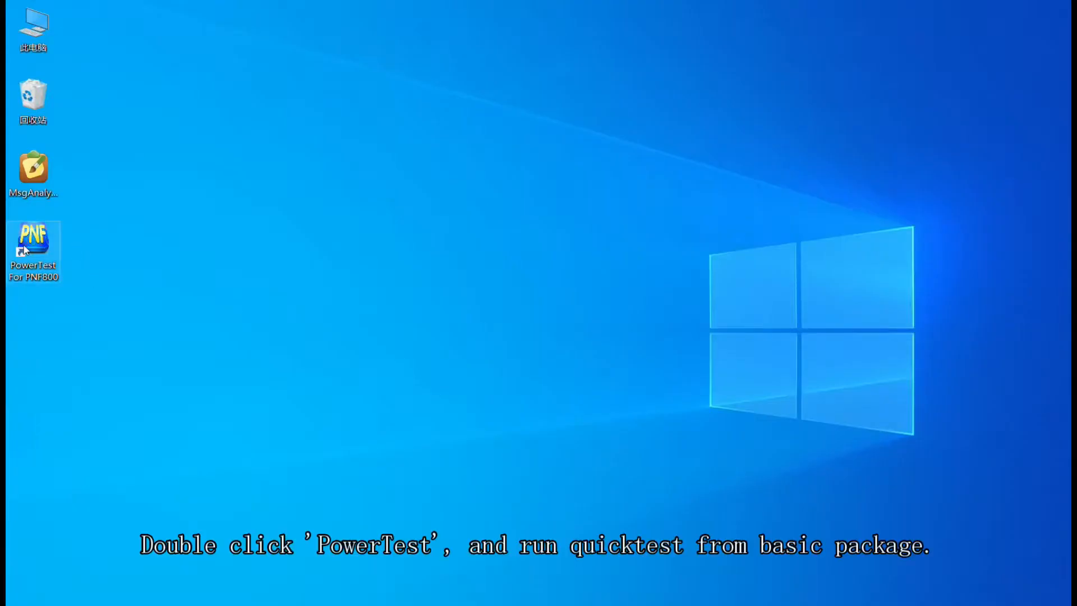
- Launch PowerTest and open the Basic QuickTest(4V,3I) module with its default parameters
double_click(32, 239)
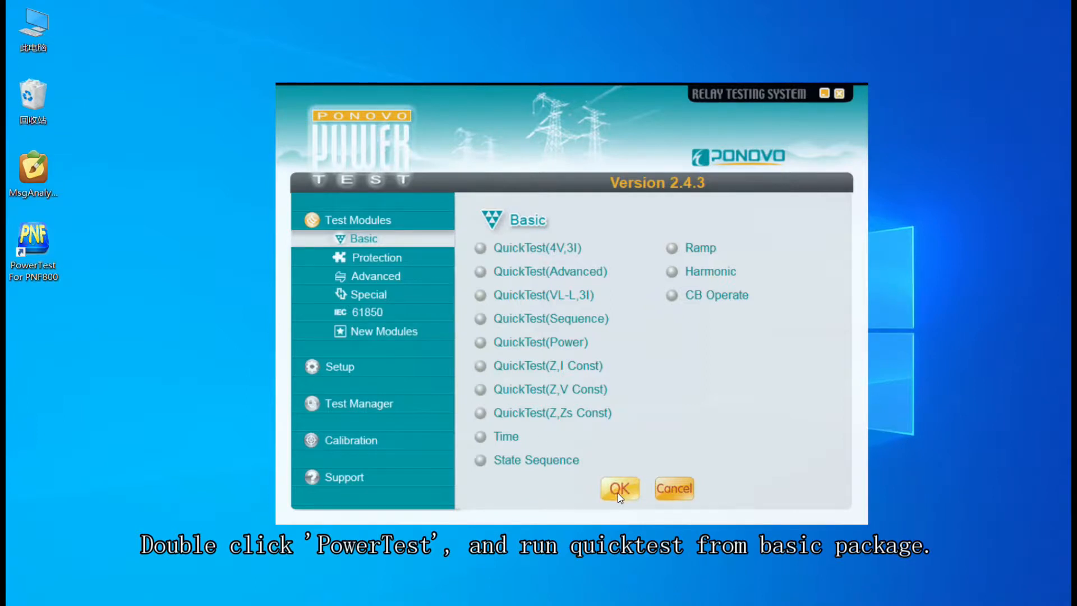
left_click(619, 489)
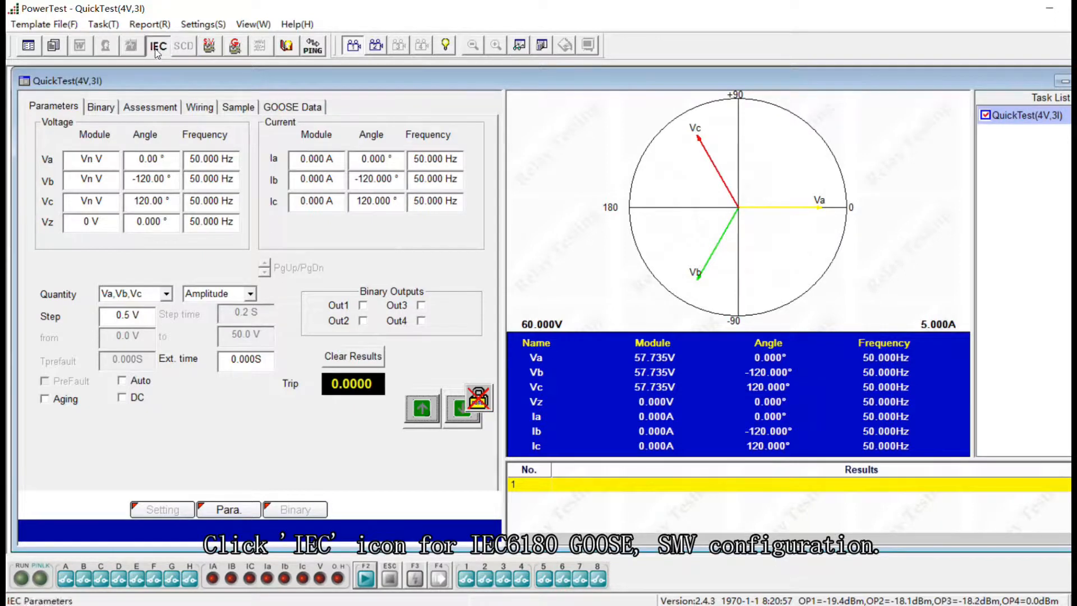
- Import PCS-978.scd via the IEC 61850 dialog and subscribe to the 4006 stream and GOOSE output 0C04
left_click(158, 45)
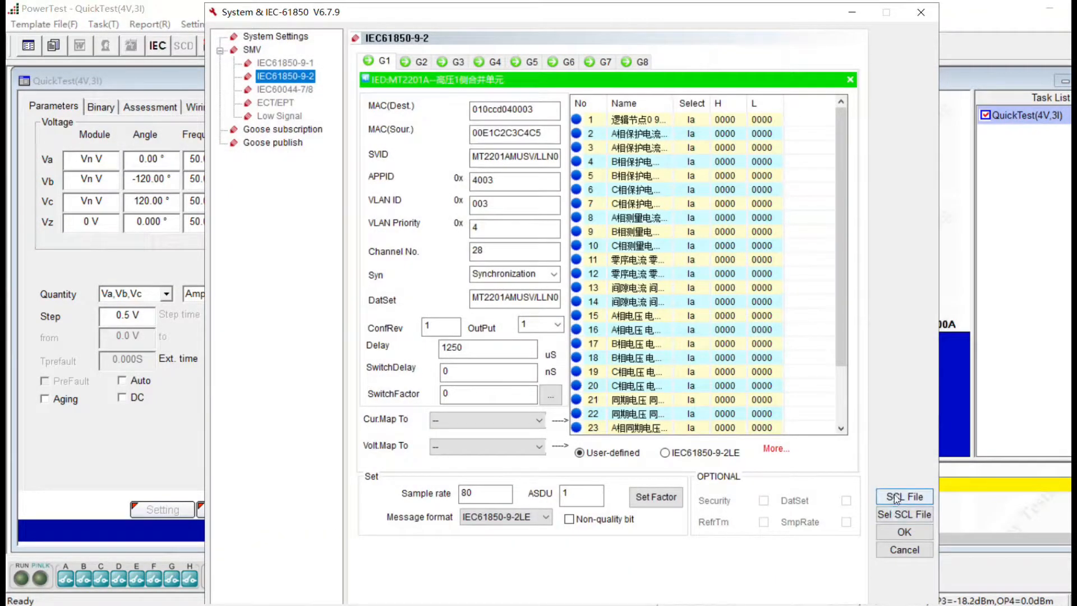
left_click(904, 496)
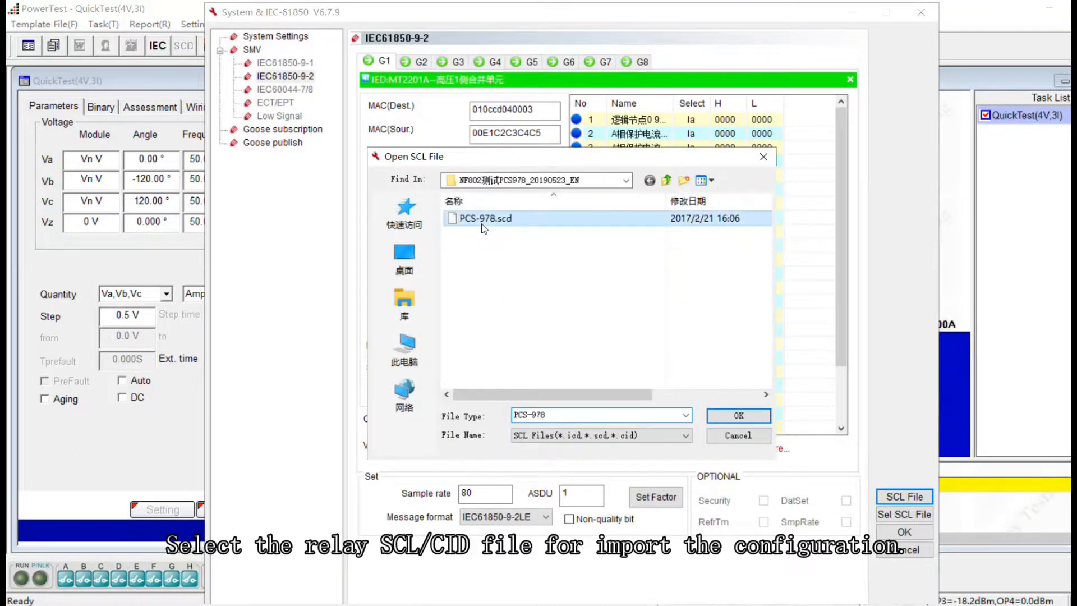
left_click(738, 416)
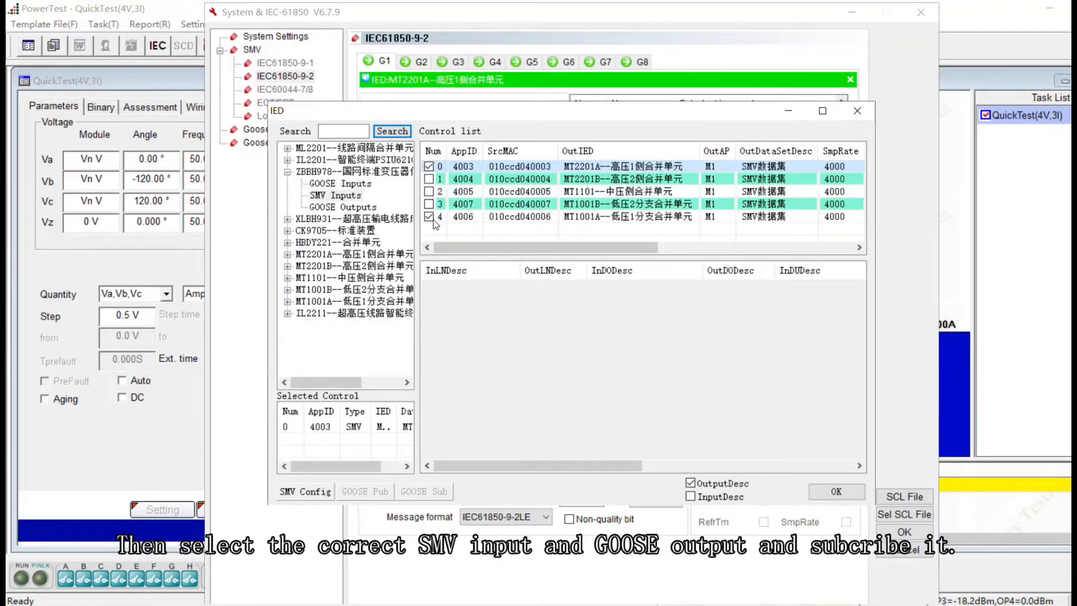
left_click(343, 207)
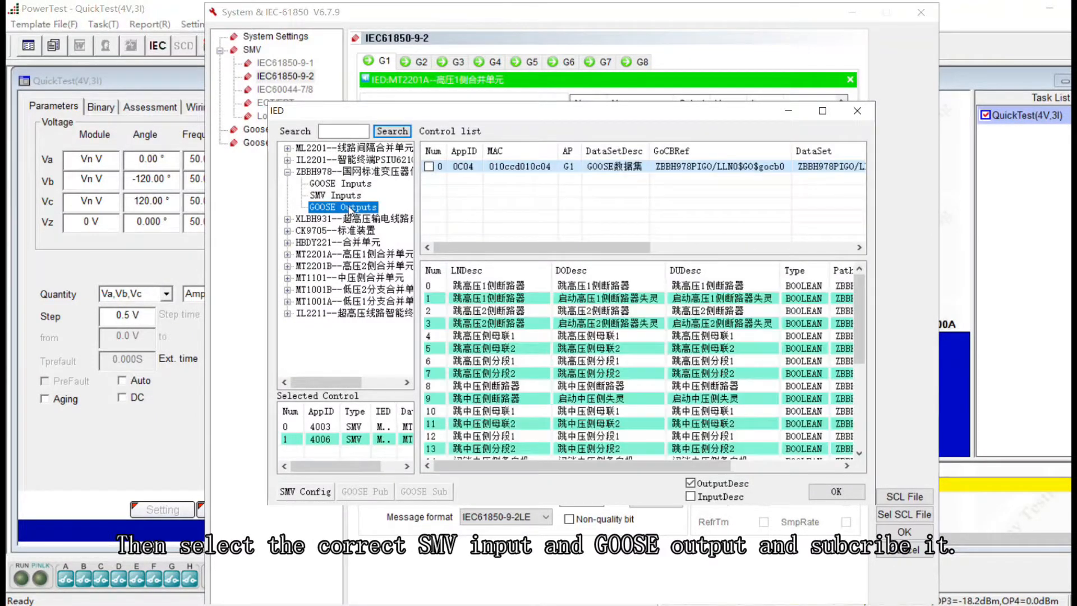
left_click(428, 166)
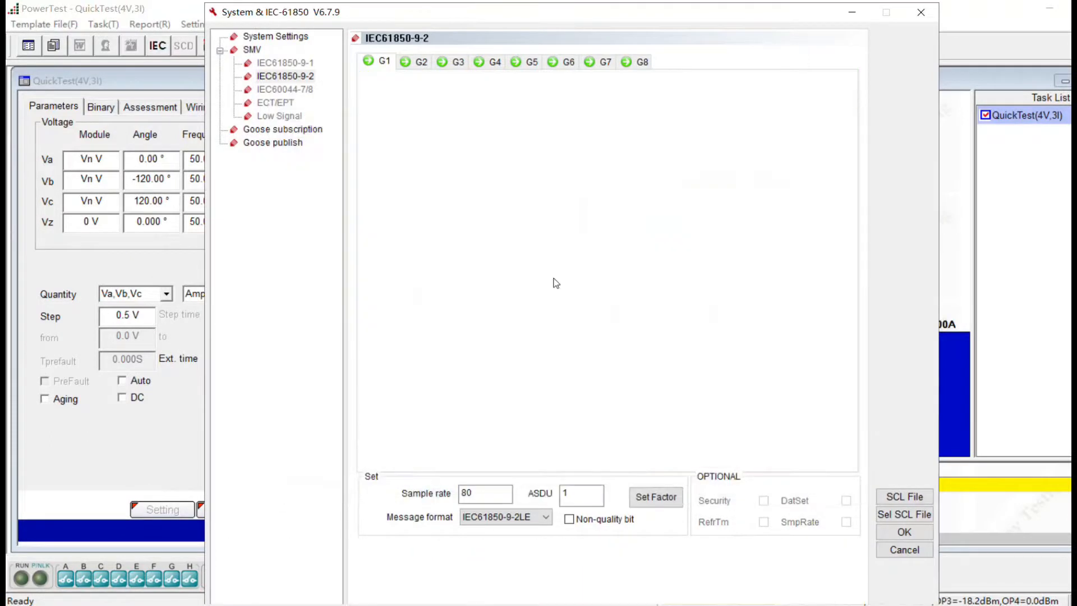
- Map GOOSE signal 27 to binary input A and return to the 9-2 G1 stream settings
left_click(282, 129)
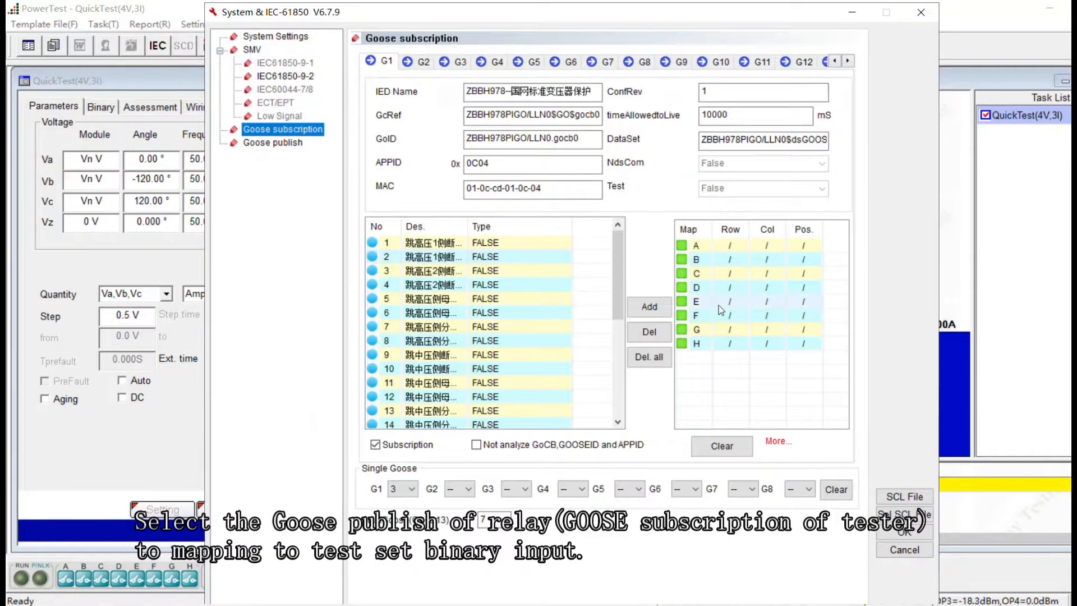
scroll("down", 3)
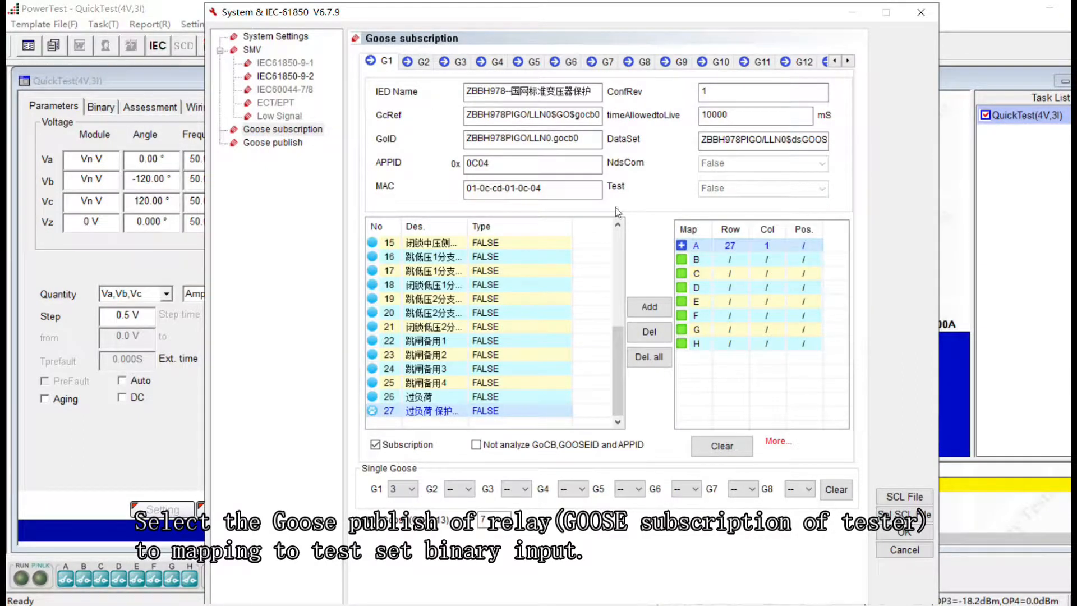
left_click(284, 75)
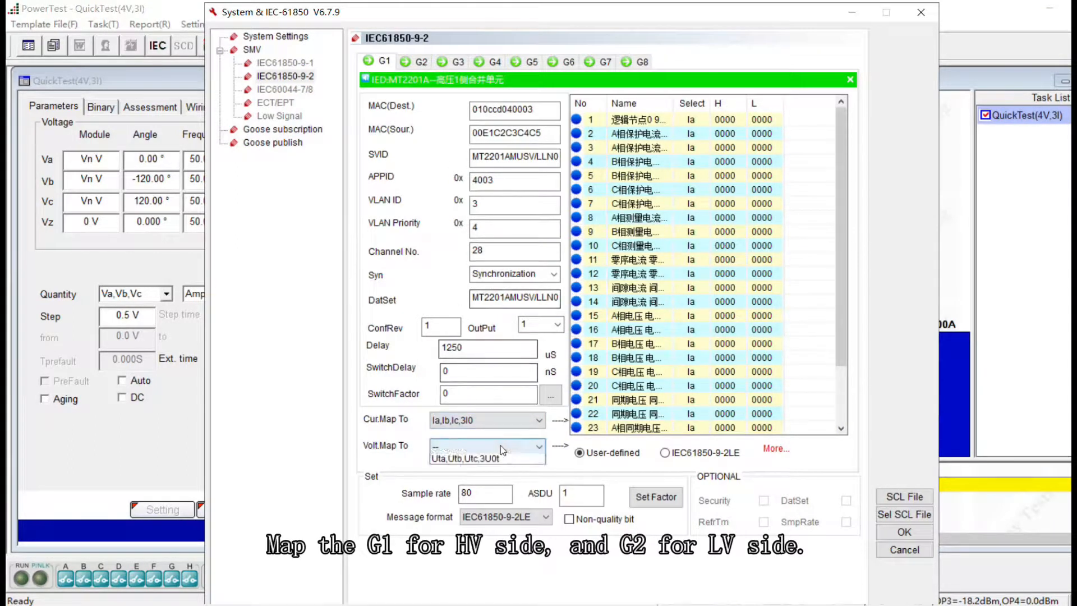
- Map G1 voltages to Ua,Ub,Uc,3U0 and G2 currents to Ia',Ib',Ic',3I0', then reach System Settings
left_click(487, 460)
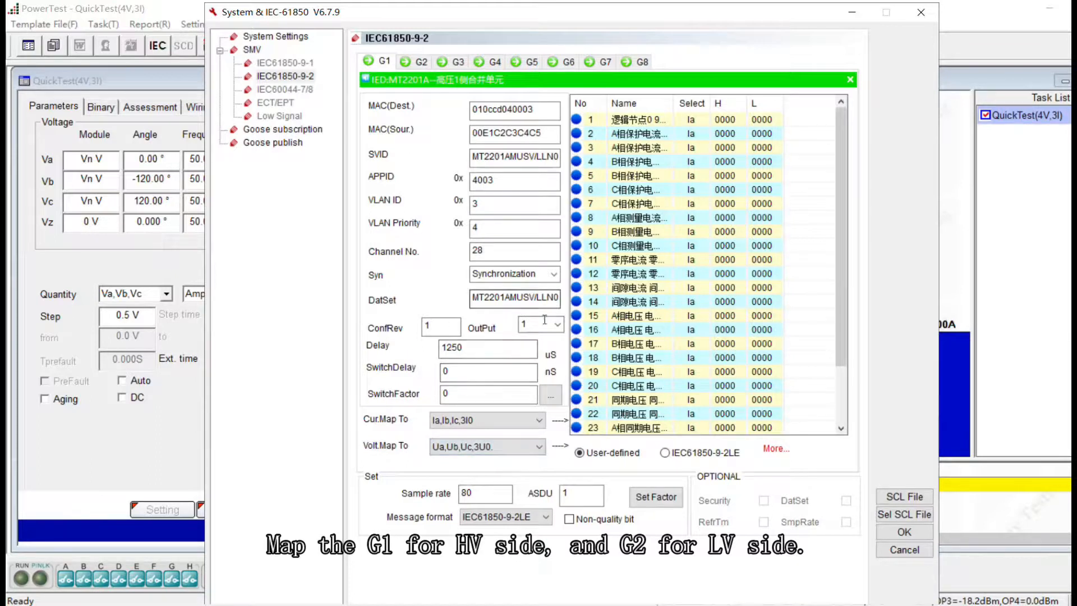
left_click(421, 62)
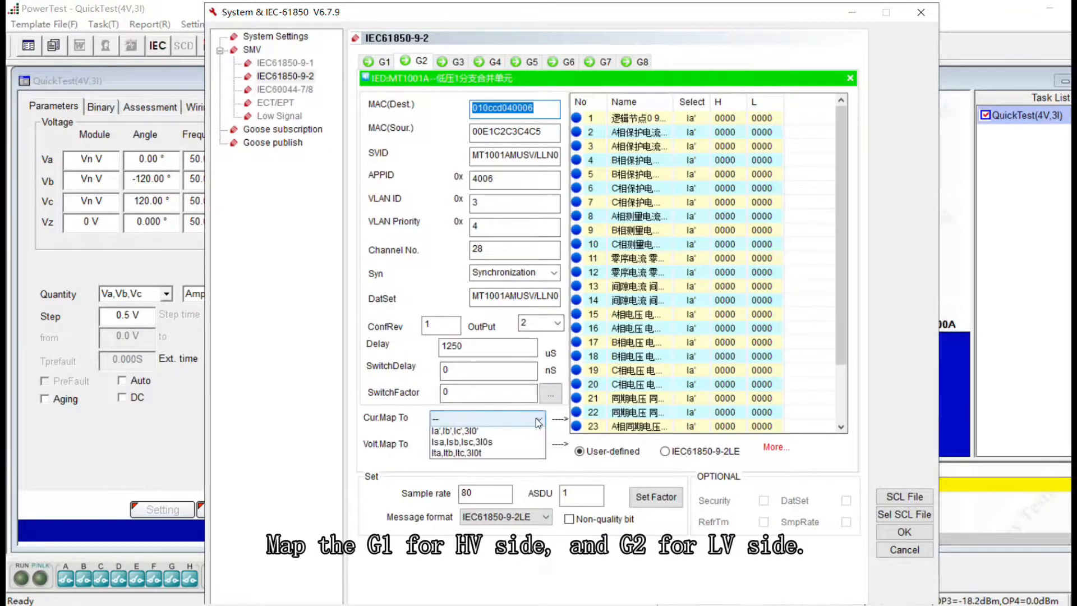
left_click(442, 431)
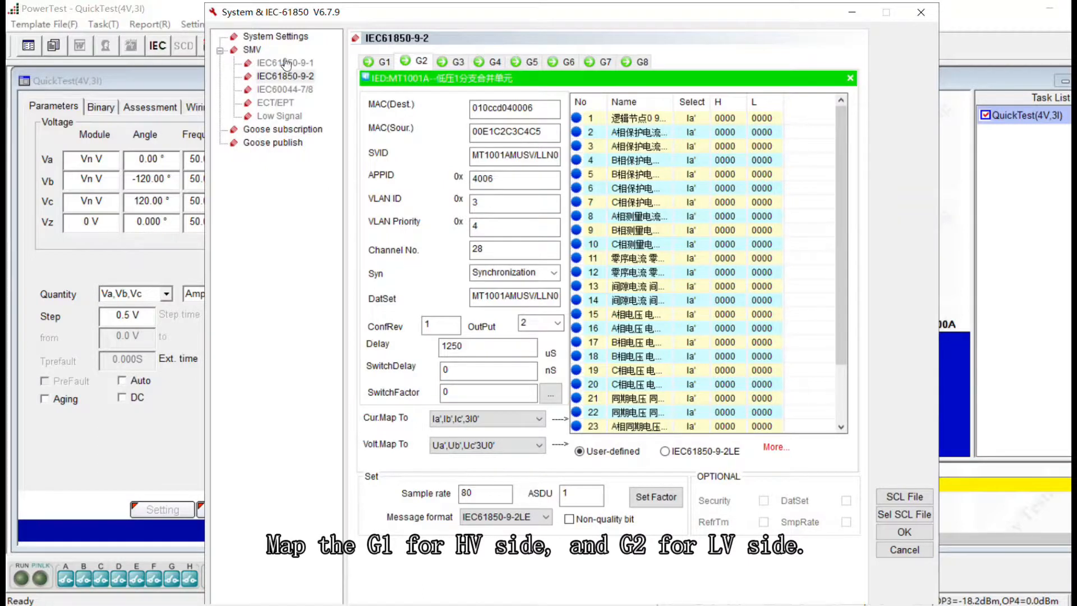
left_click(276, 36)
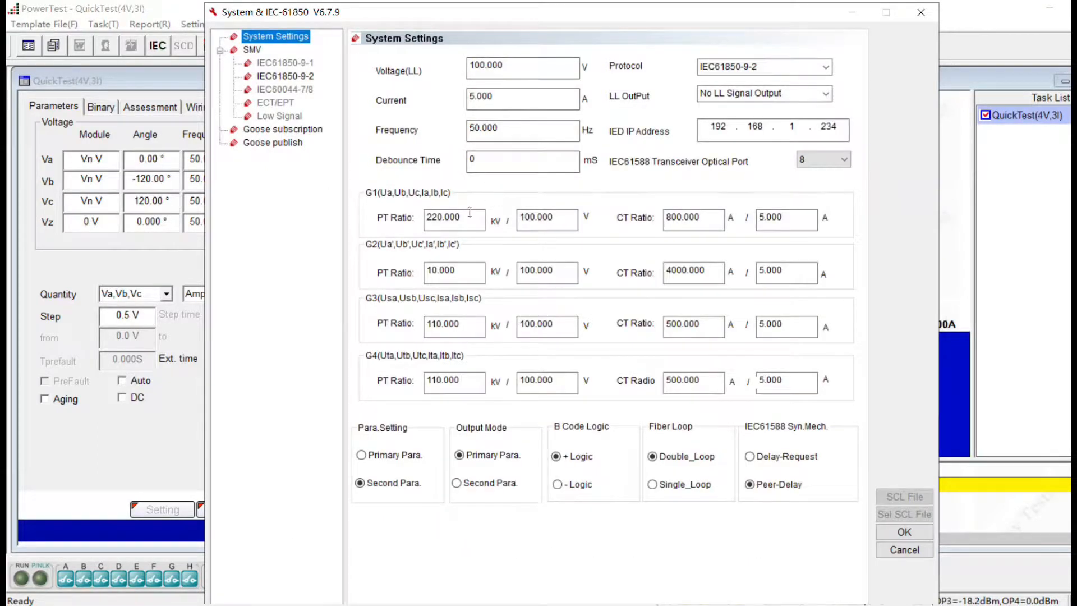
- Confirm the PT/CT ratios and apply the IEC 61850 configuration
left_click(454, 218)
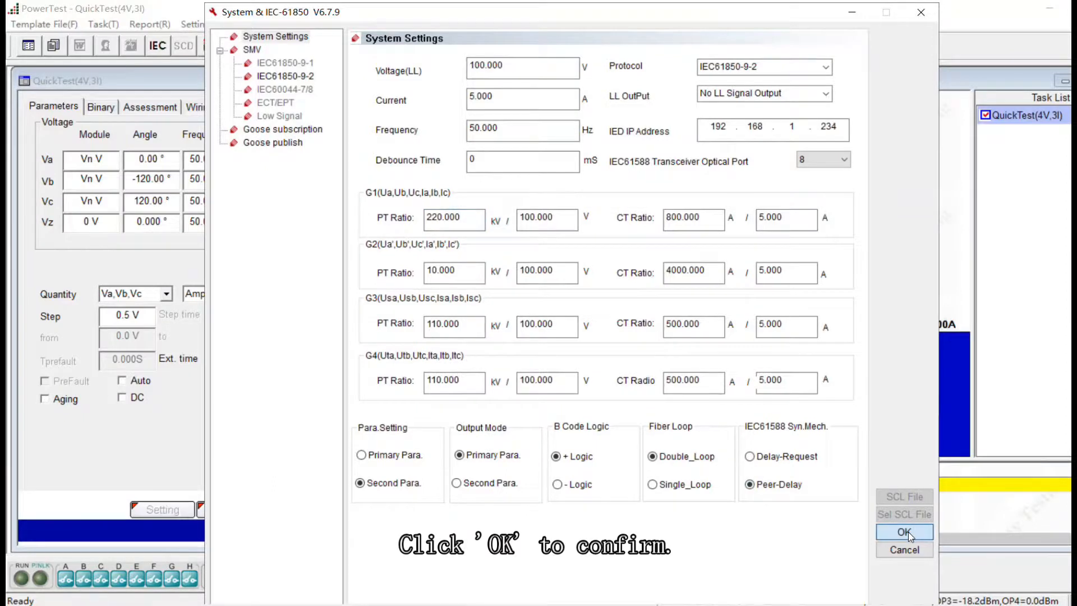
left_click(904, 532)
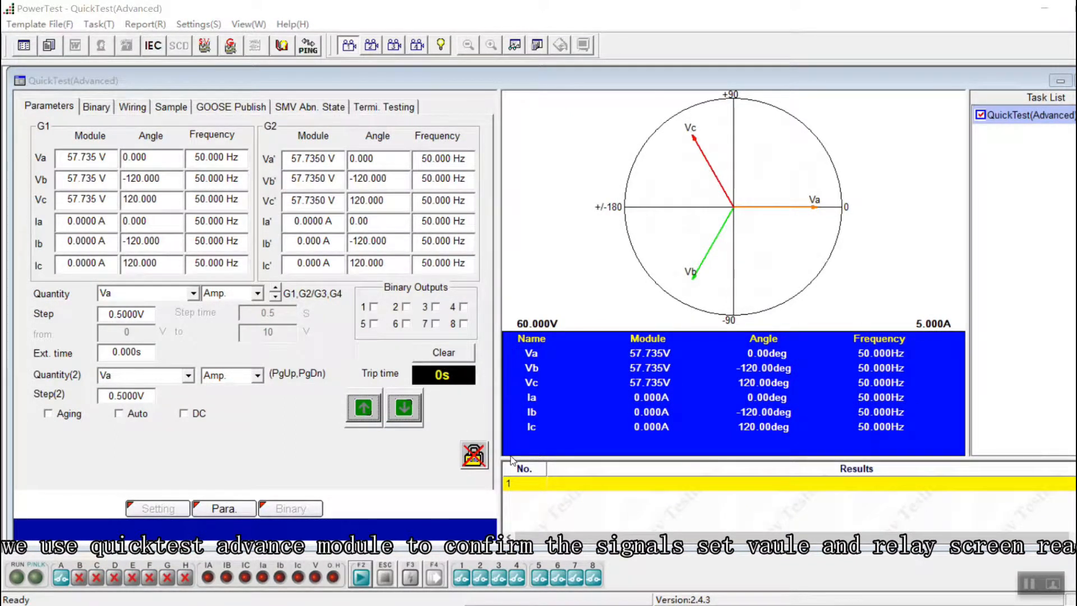
- Set the G1 and G2 phase currents Ia, Ib, Ic to 0.5 A
left_click(85, 221)
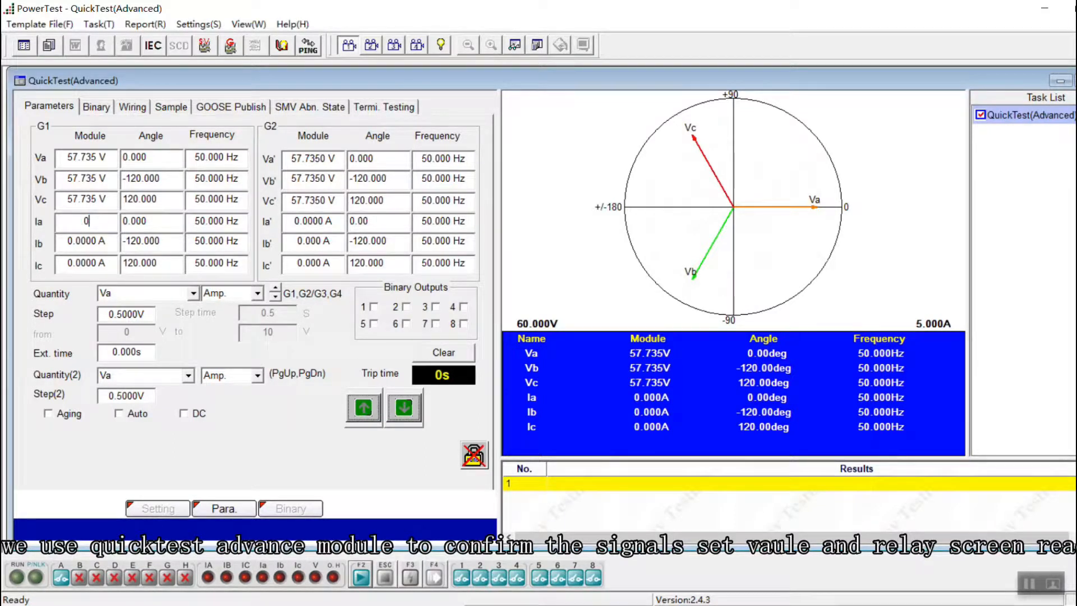
type("0.5")
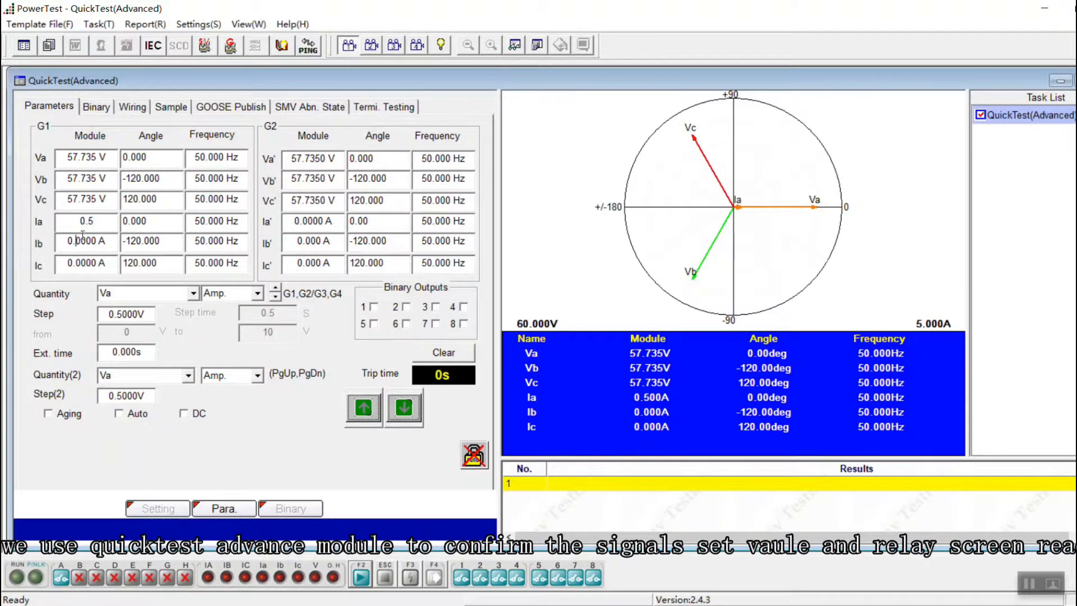
type("0.5000 A")
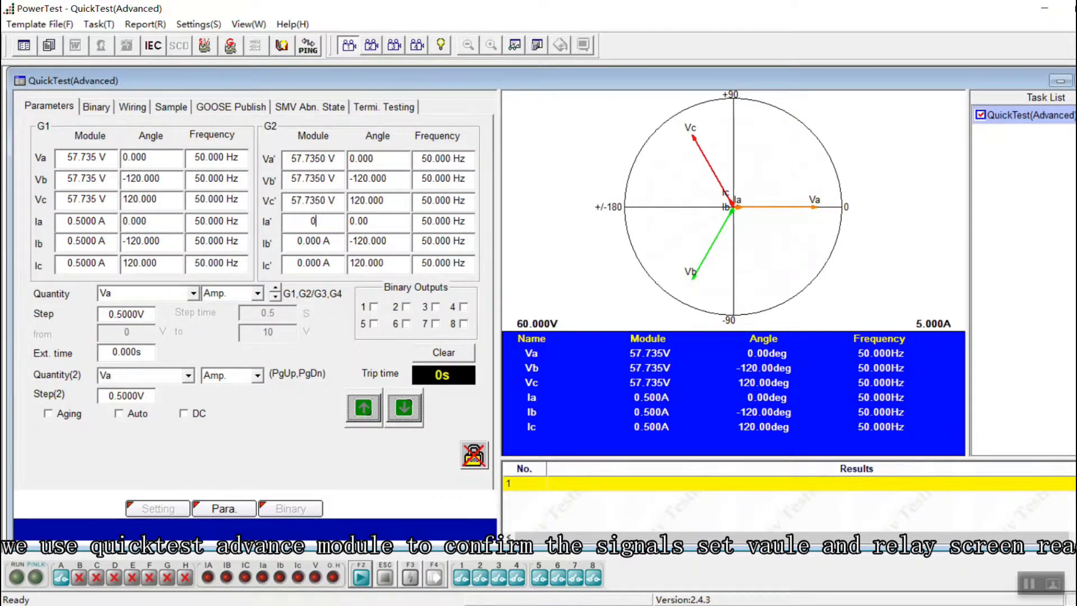
type("0.5000 A")
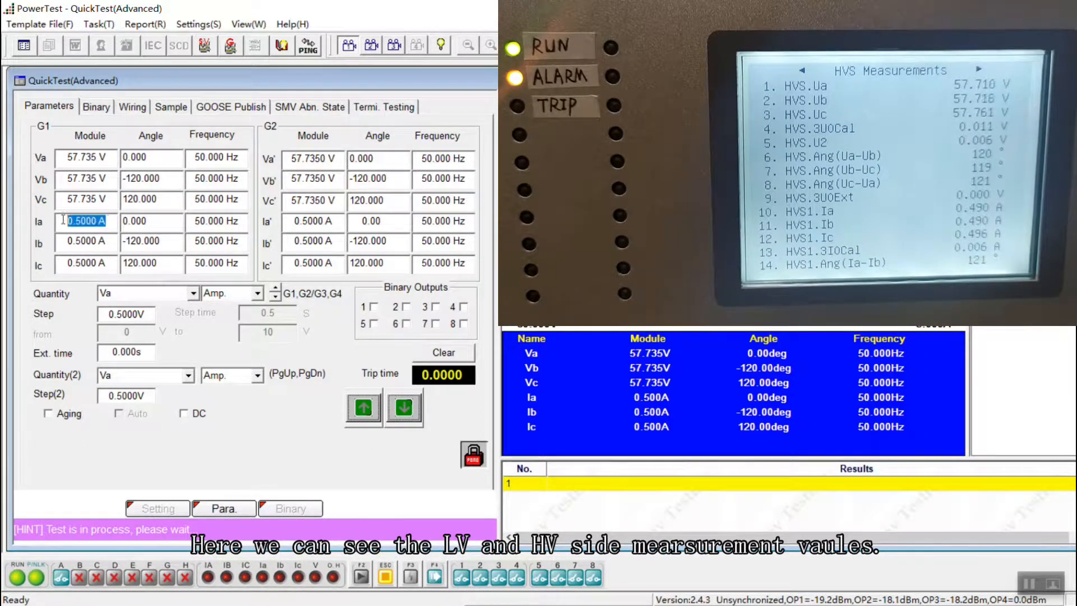
- Set all G2 currents to 5 A with angles 120/0/-120 and apply the fault to trip the relay
left_click(85, 221)
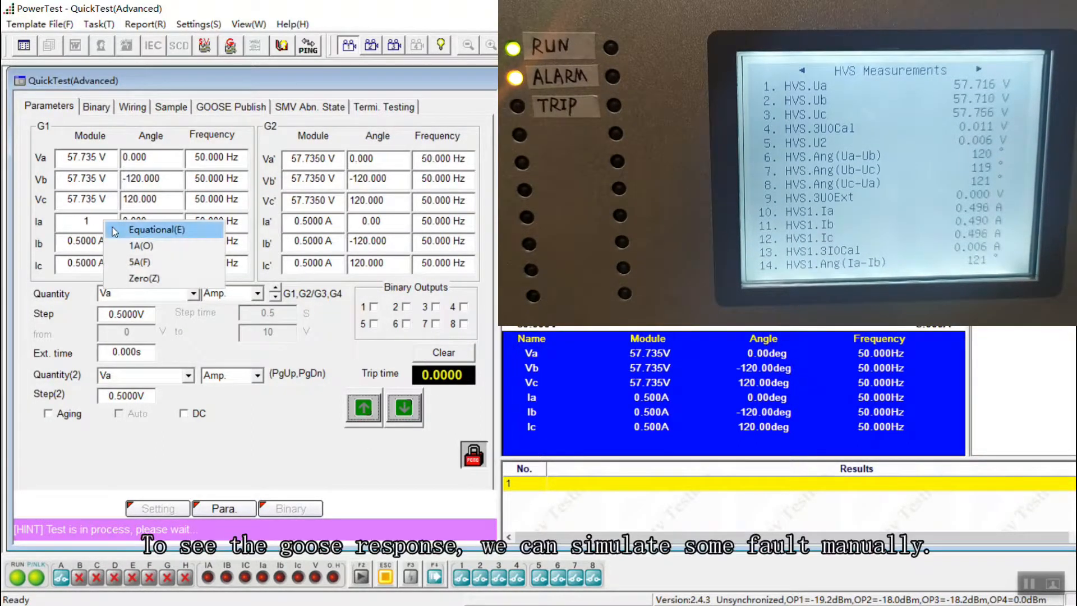
left_click(141, 246)
type("5")
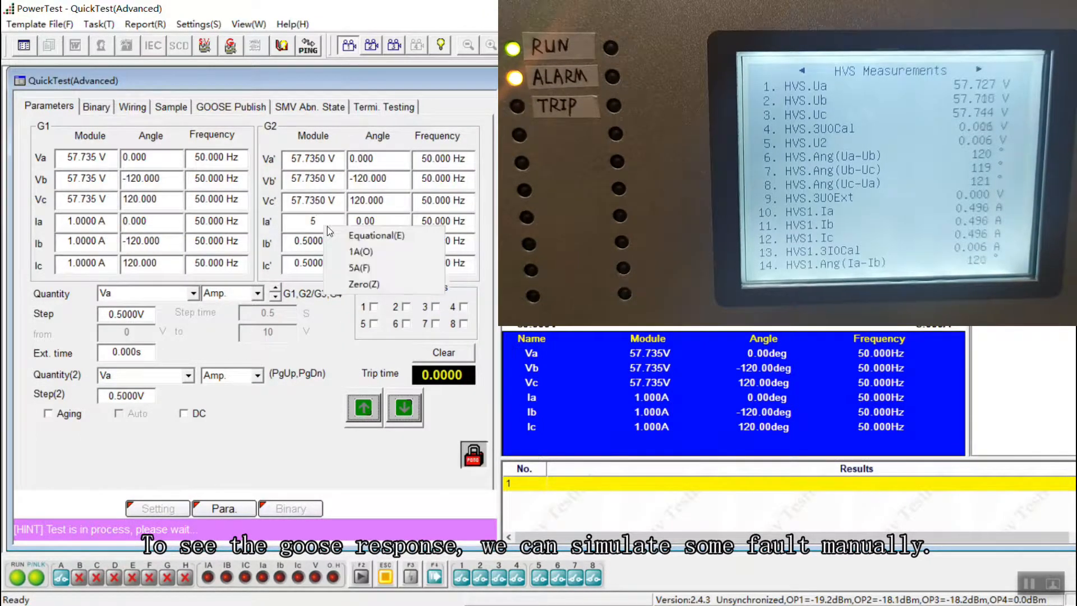
left_click(359, 267)
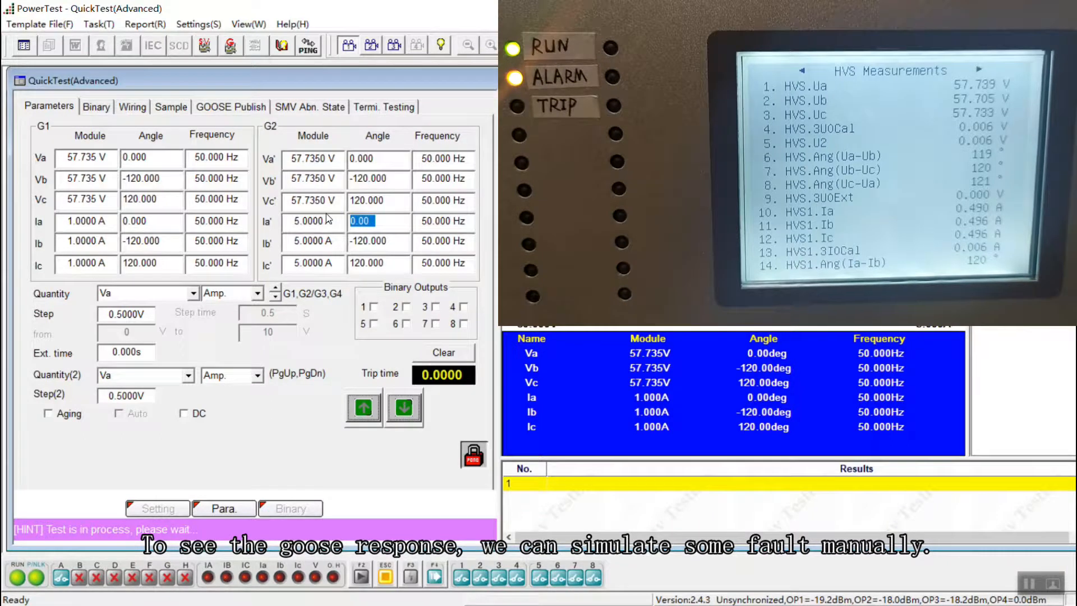
type("120")
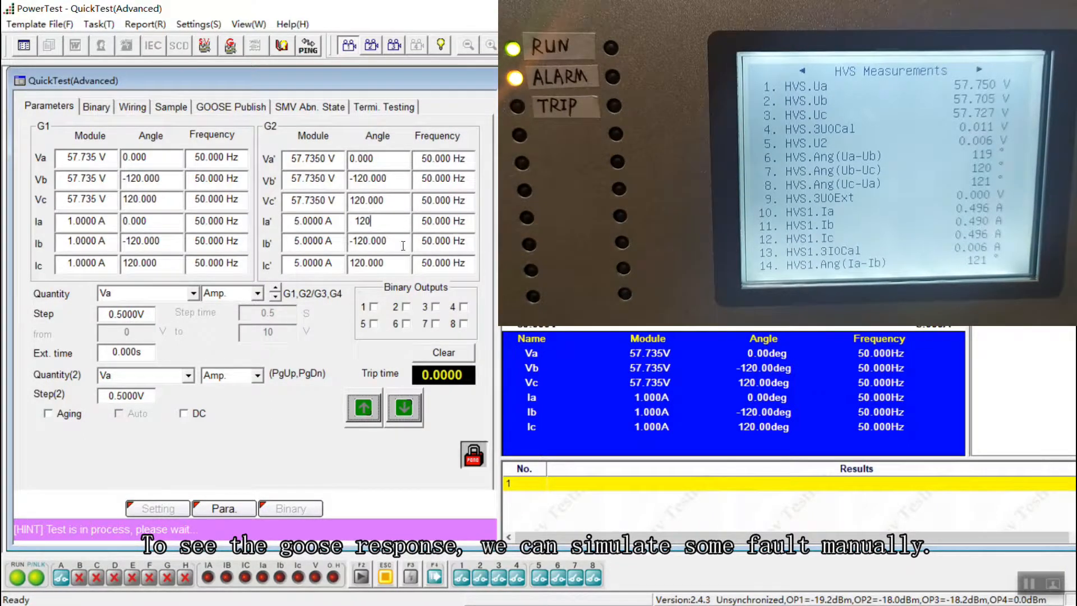
left_click(377, 242)
type("0")
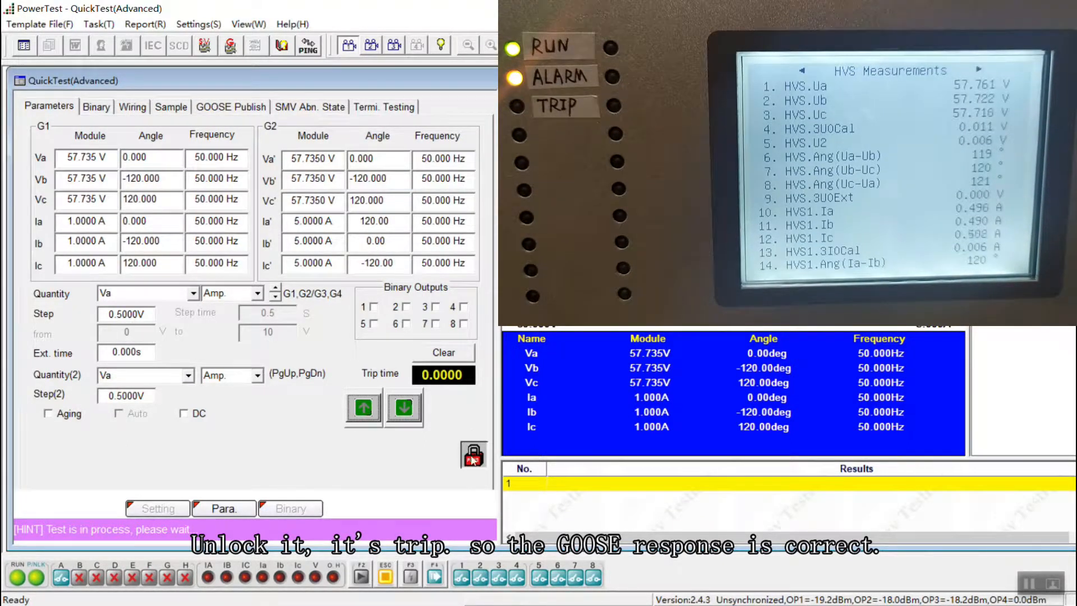
left_click(471, 458)
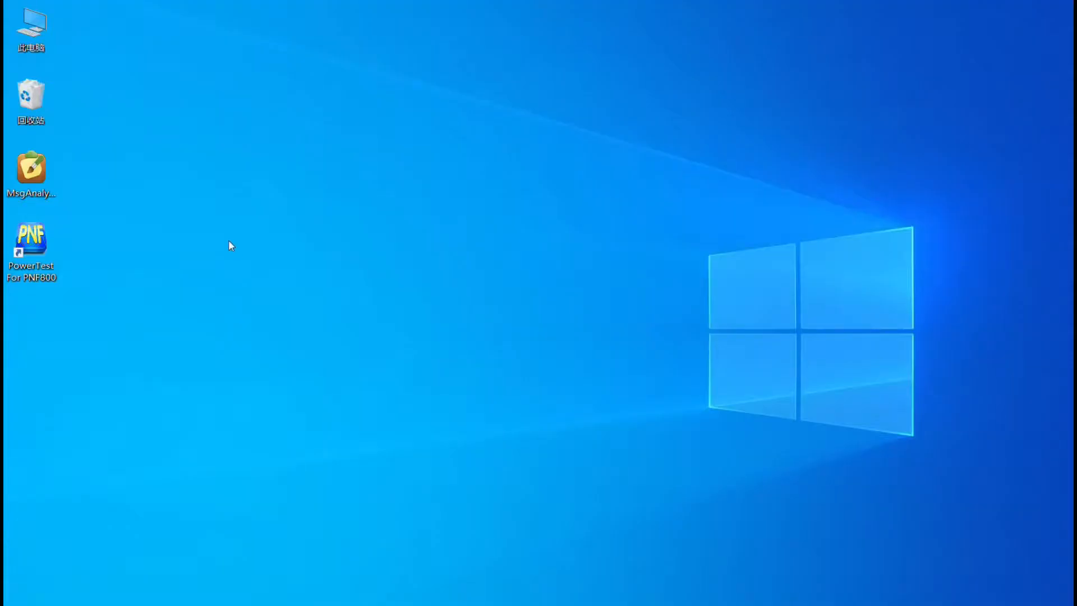
- Relaunch PowerTest, go to Test Manager templates and browse to the PCS-978 template folder
double_click(31, 237)
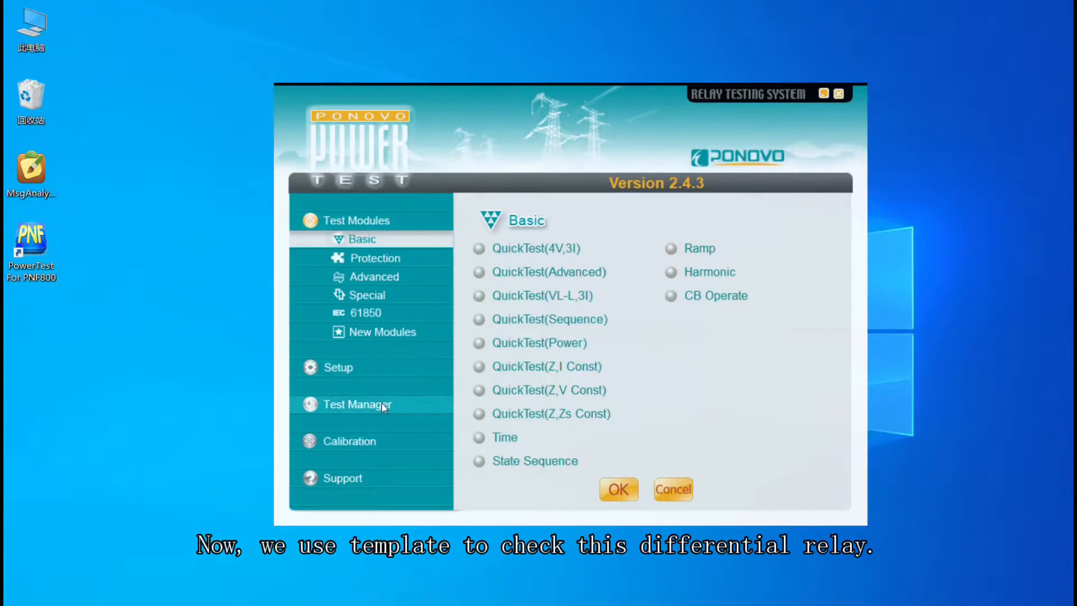
left_click(358, 404)
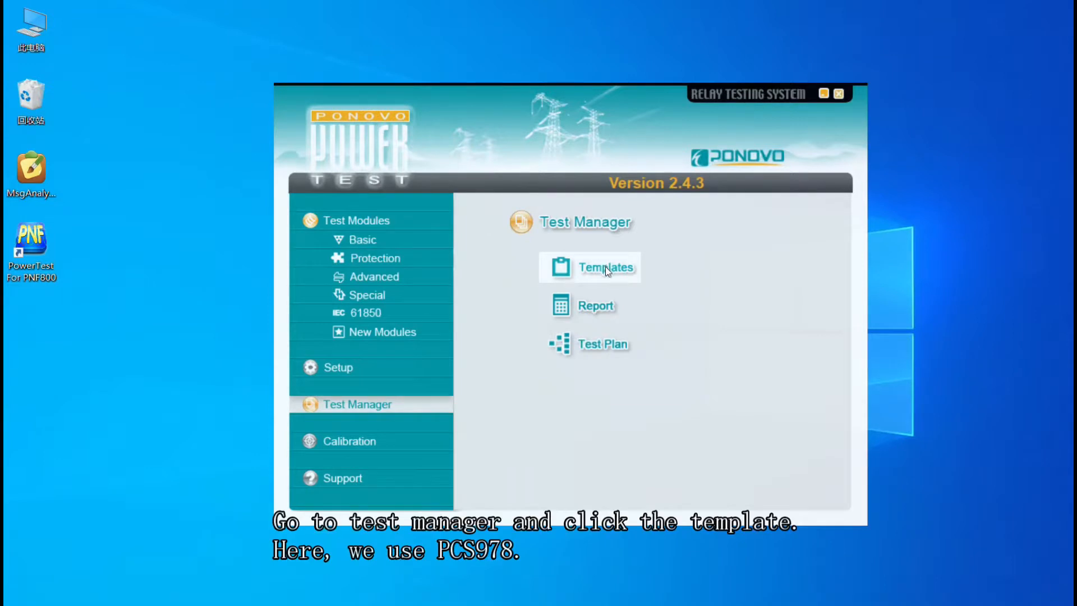
left_click(606, 267)
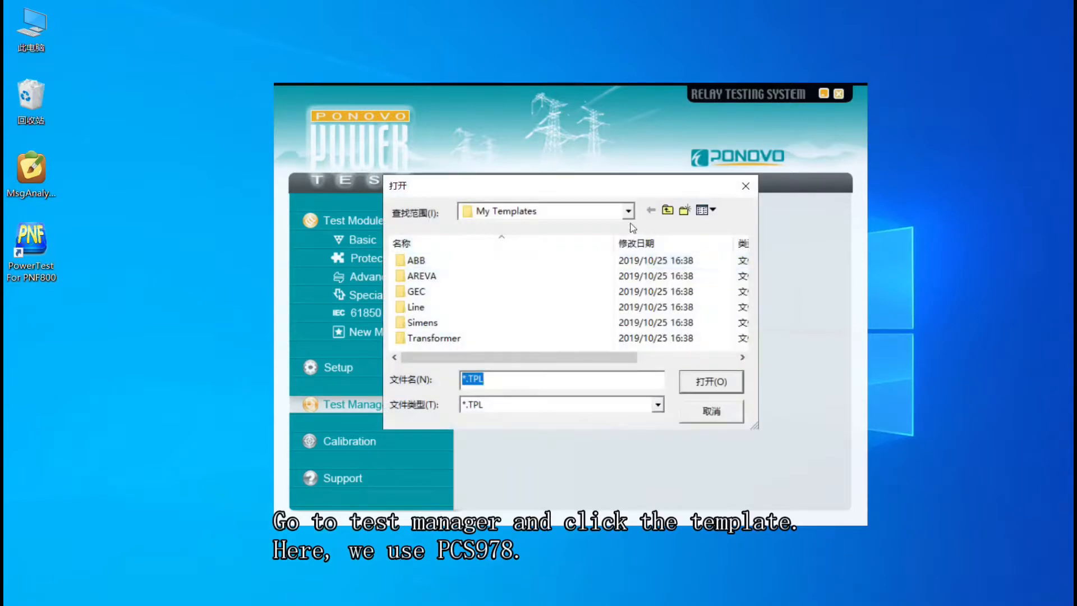
left_click(628, 210)
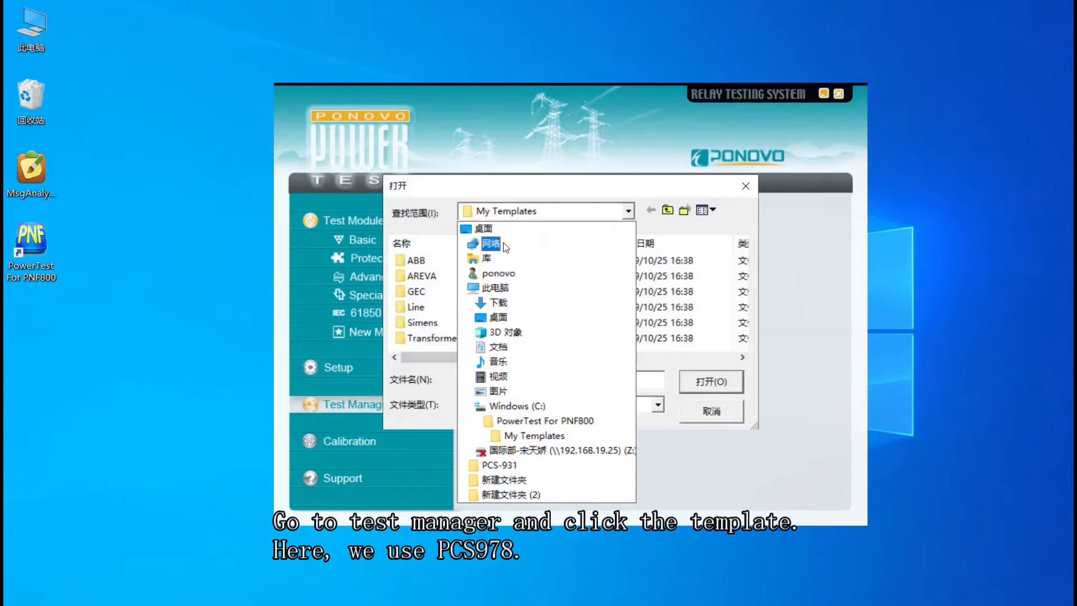
left_click(496, 317)
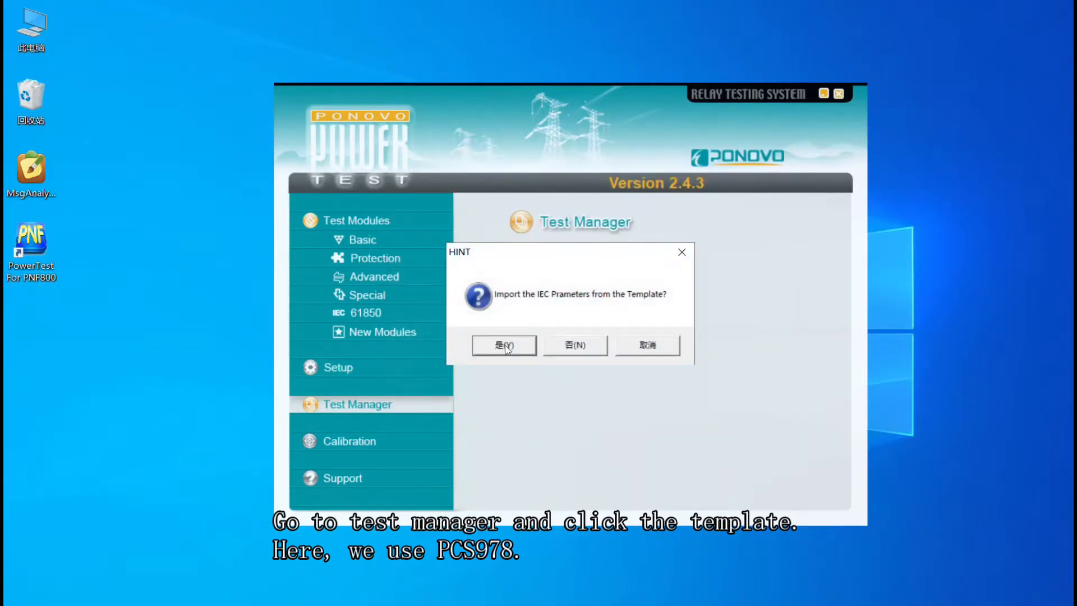
- Import the template's IEC parameters, adjust the Id>> relay settings and run the test points
left_click(504, 345)
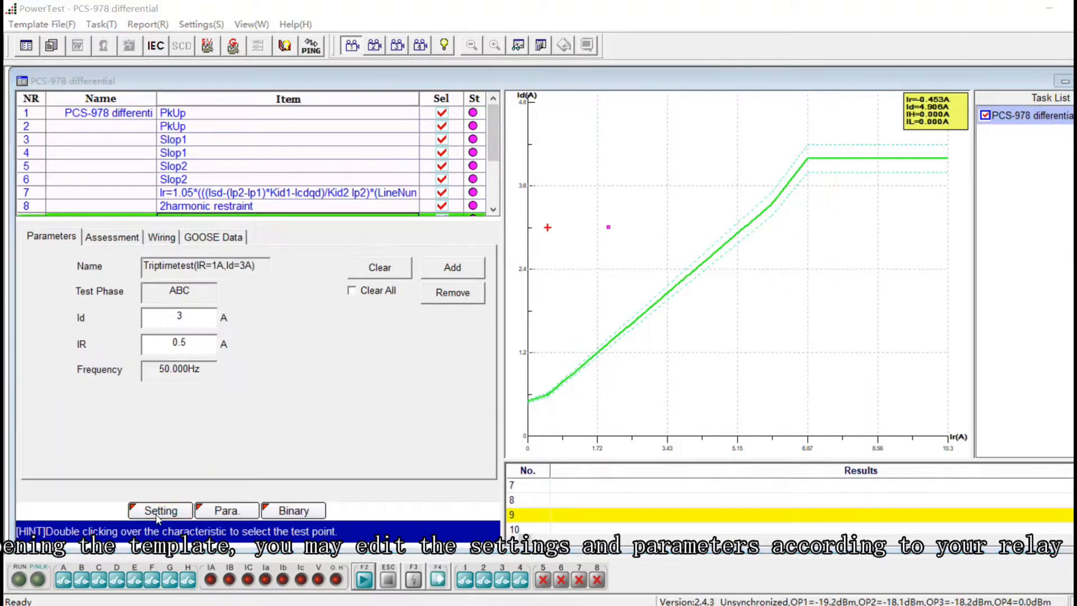
left_click(159, 509)
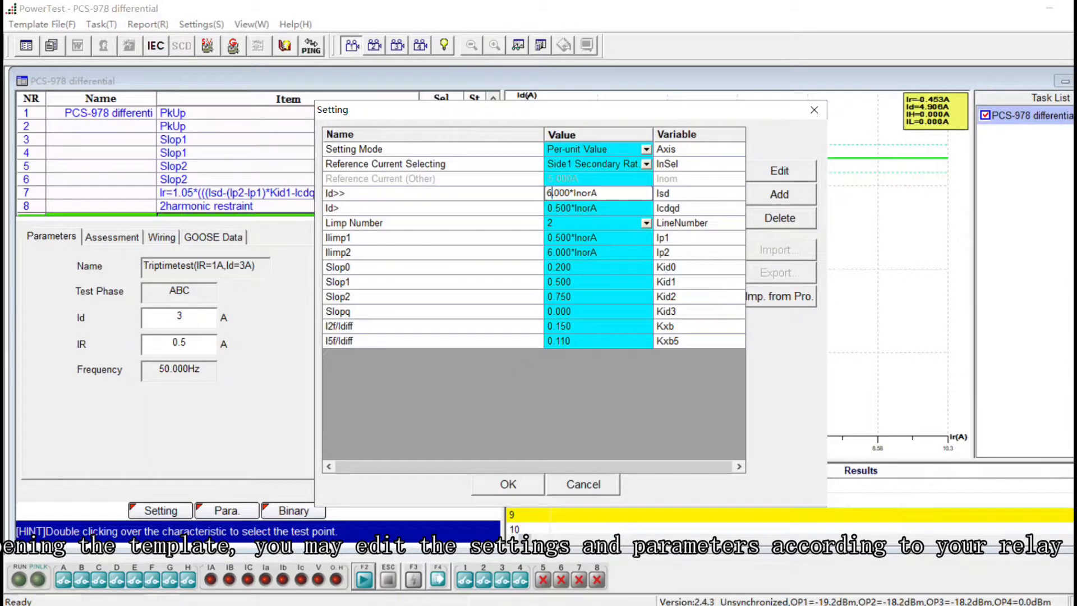
left_click(507, 484)
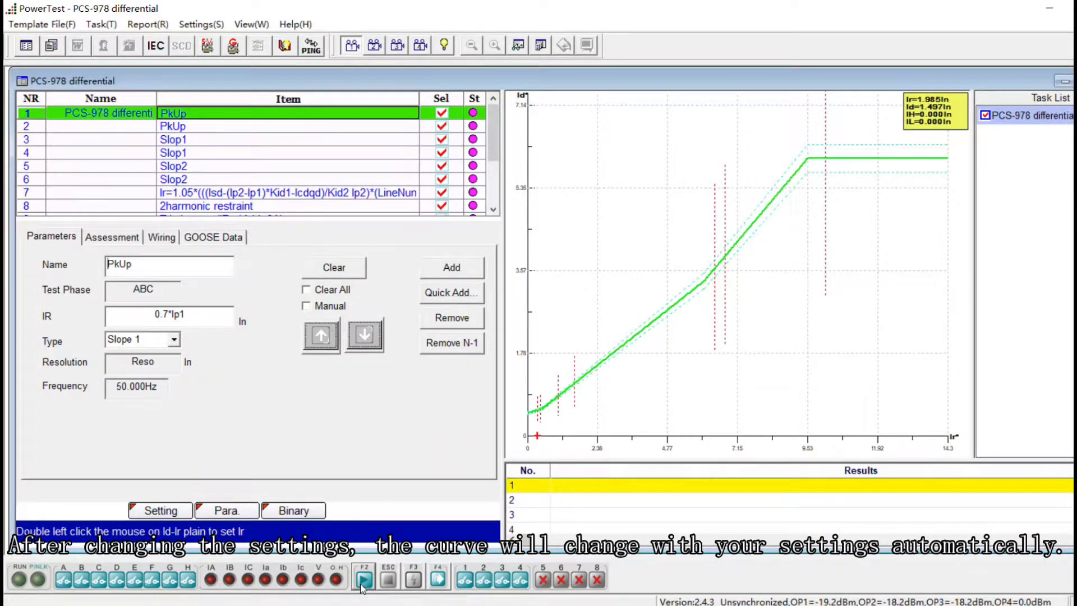
left_click(364, 577)
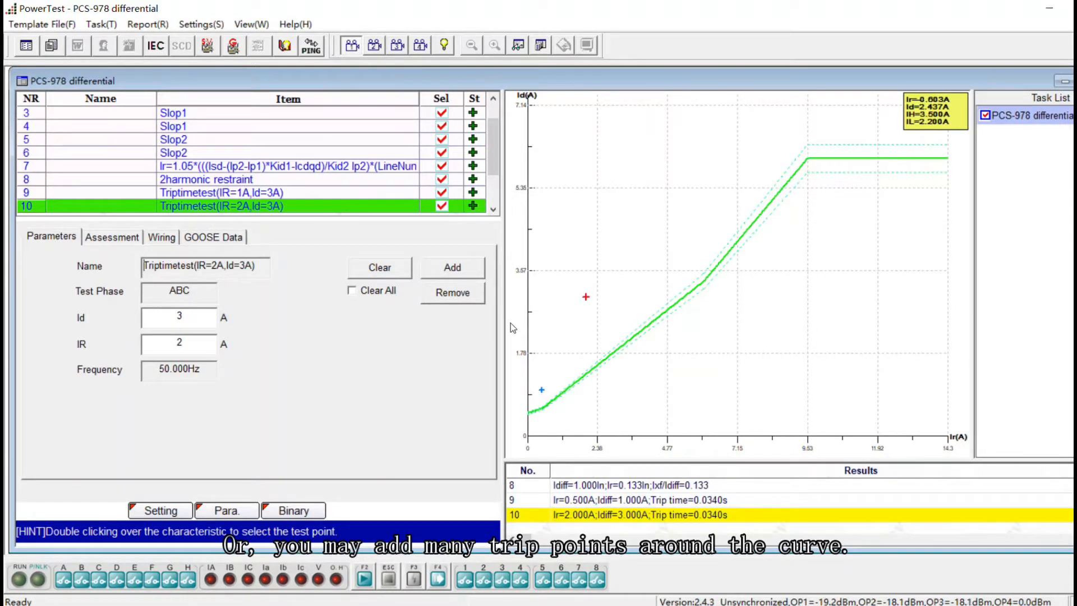
- Scroll the results list to review the completed trip-time items
scroll("down", 3)
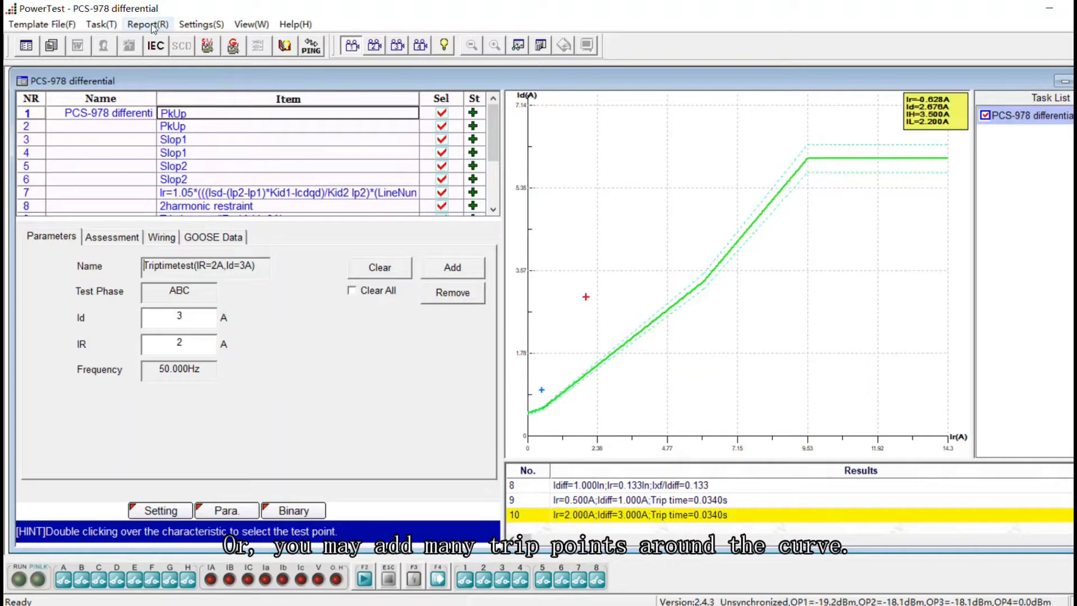
- Fill the report information with title Ponovo, tester Admin and device PCS-978
left_click(148, 23)
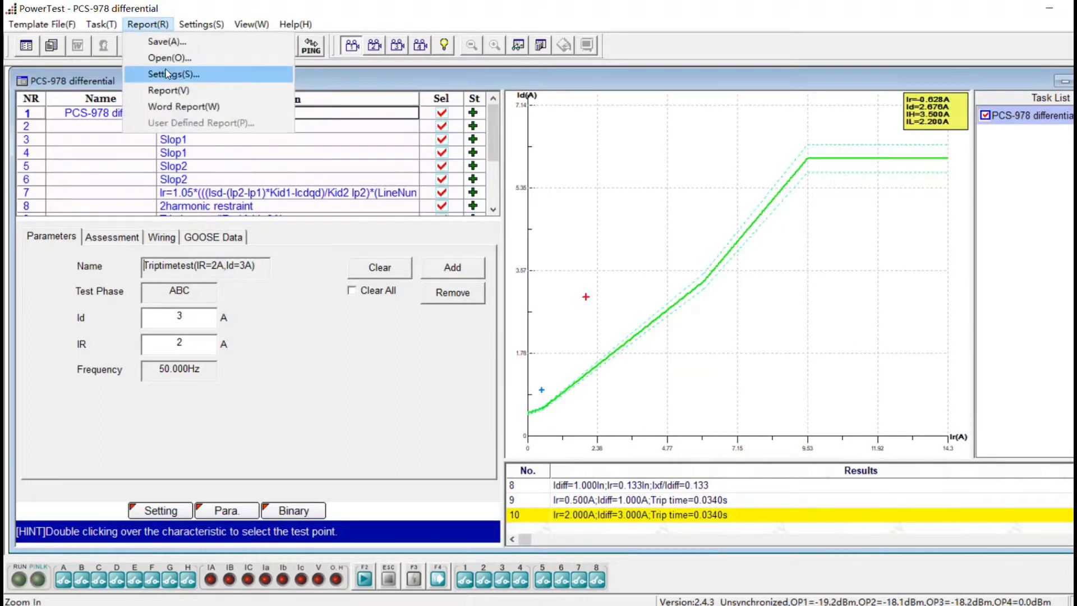
left_click(174, 74)
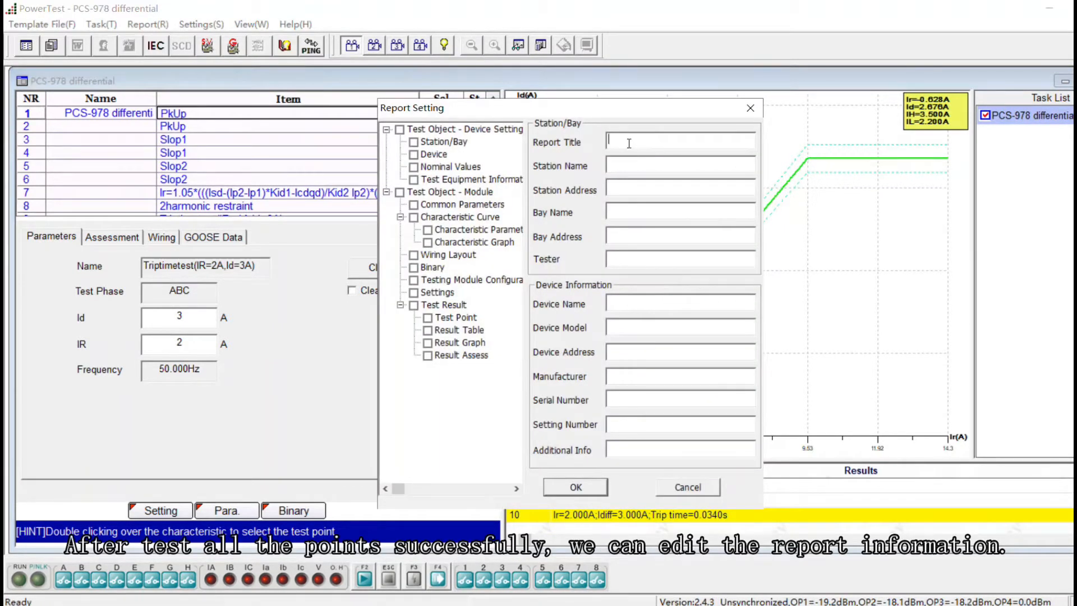
type("Ponovo")
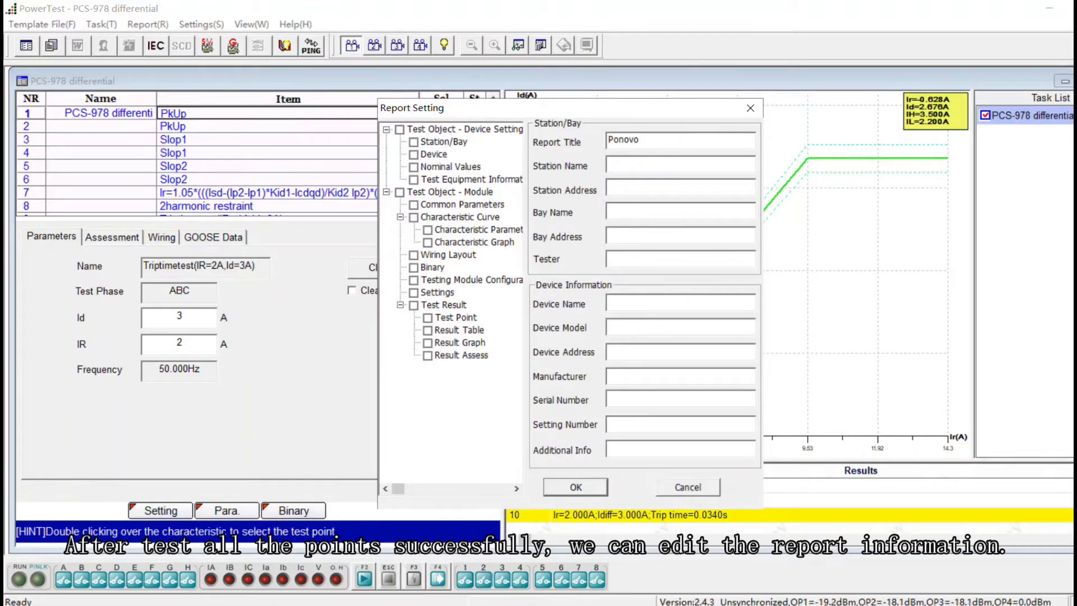
type("A")
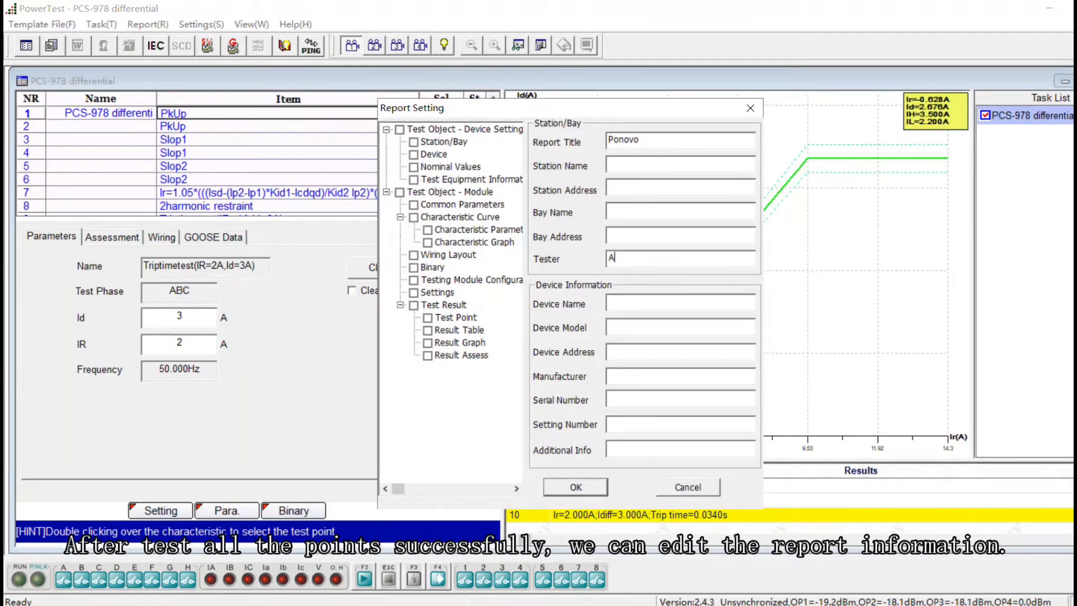
type("dmin")
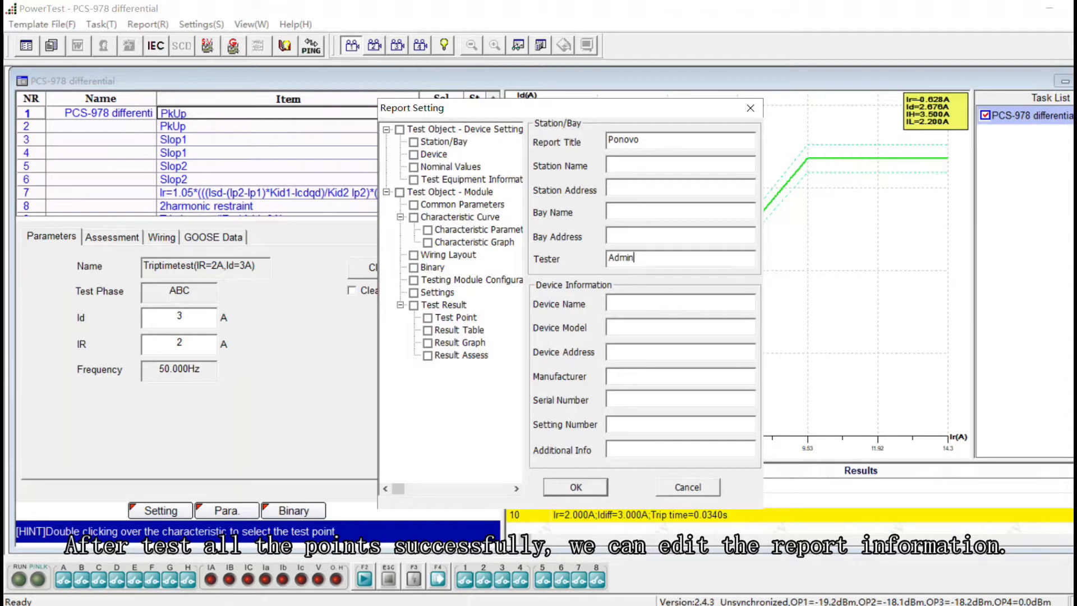
type("P")
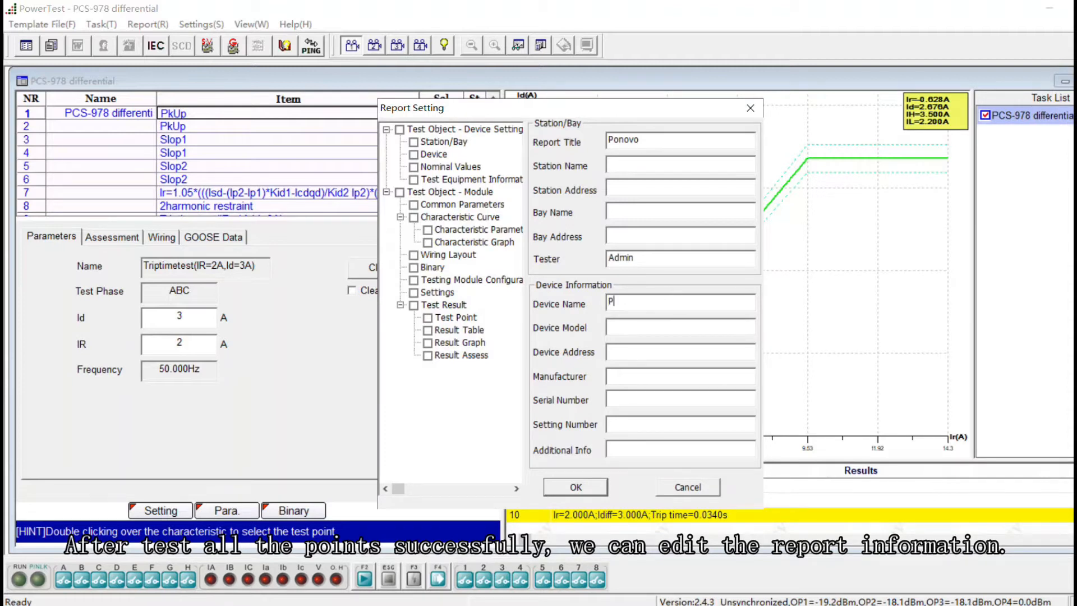
type("CS-978")
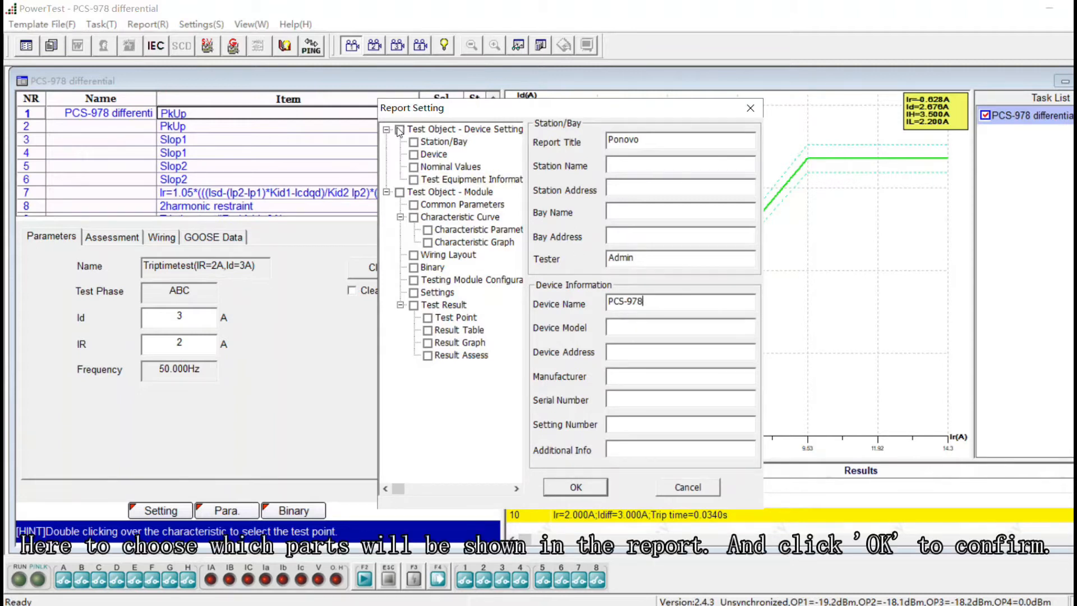
- Include the Device Setting and Test Result sections in the report and confirm
left_click(399, 129)
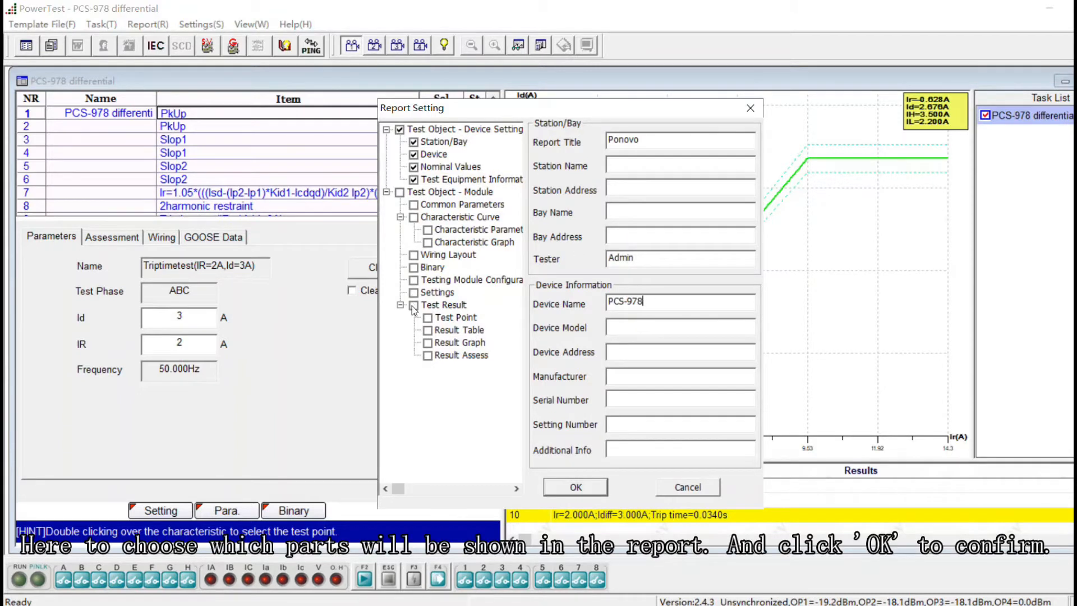
left_click(414, 304)
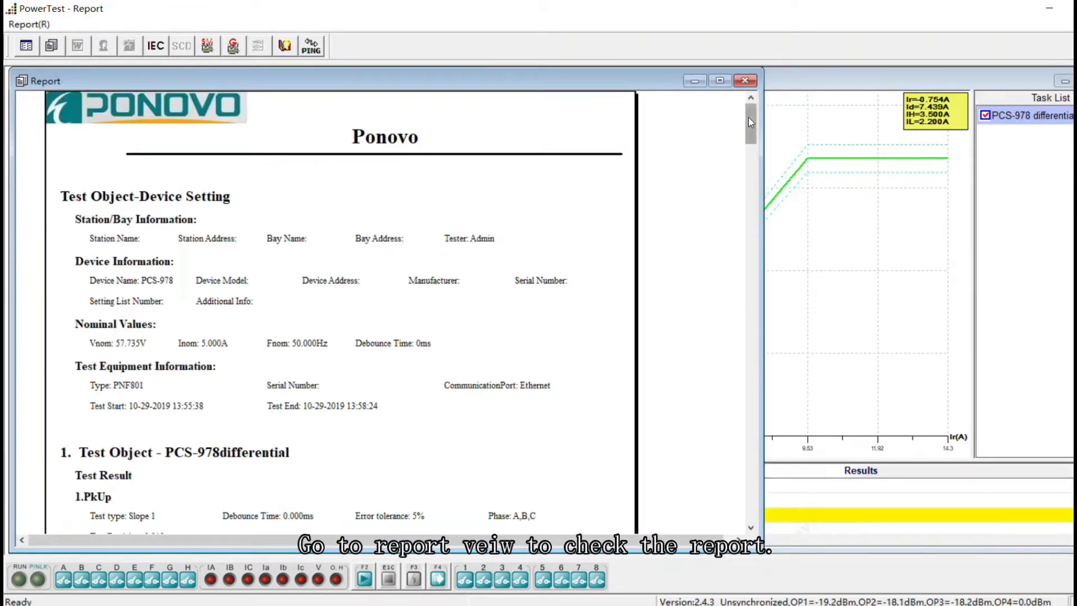
scroll("down", 3)
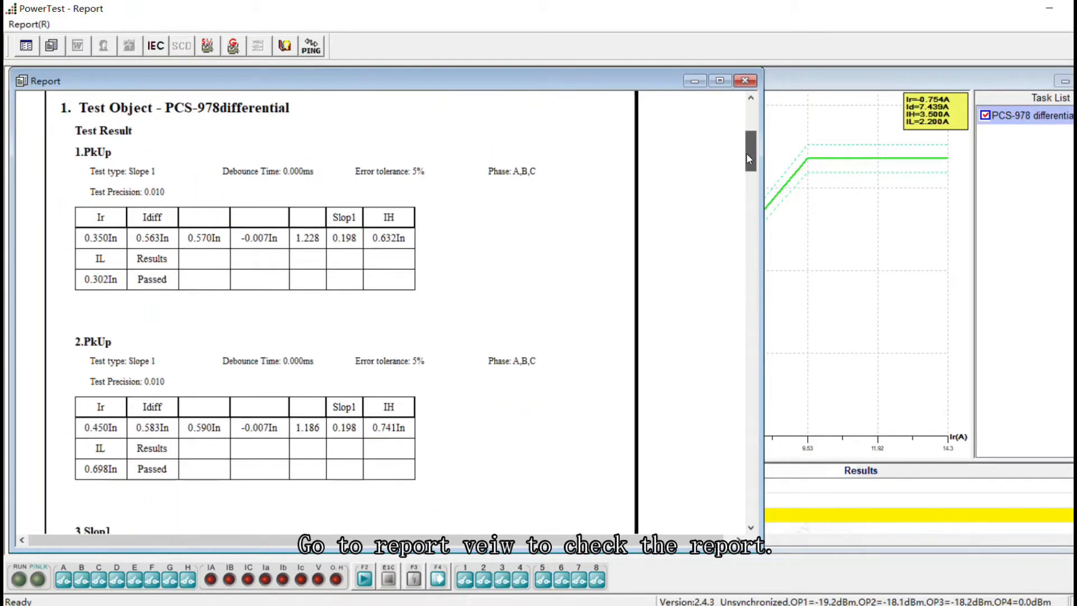
scroll("down", 3)
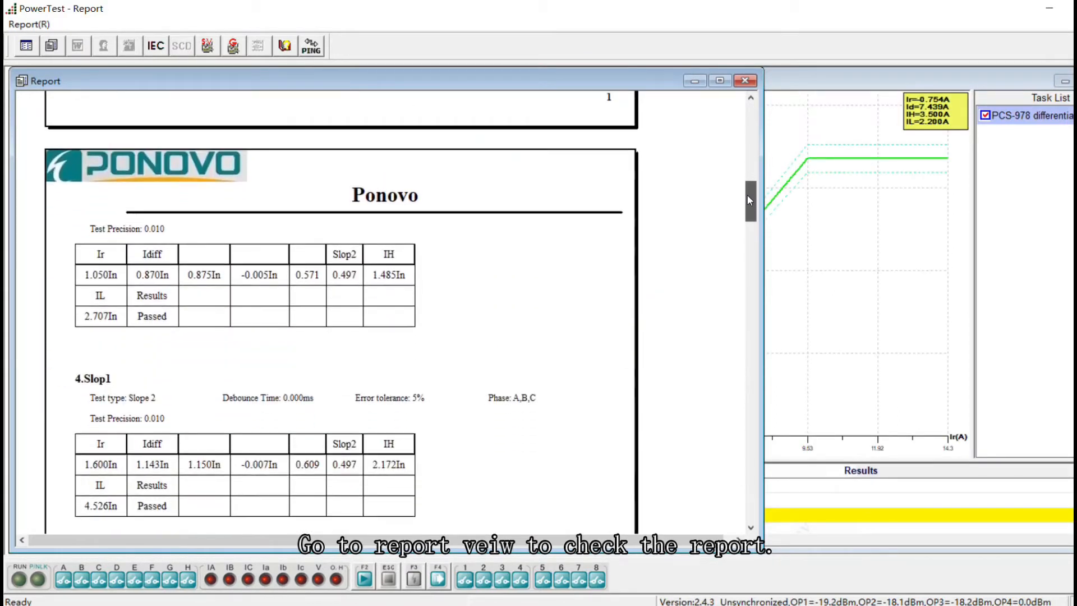
scroll("down", 3)
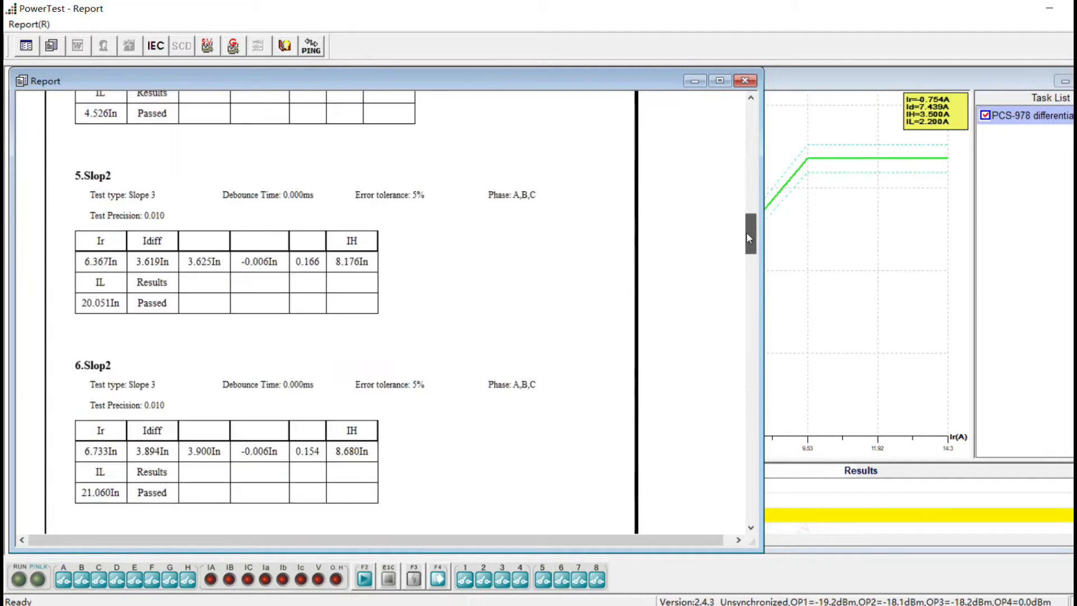
scroll("down", 3)
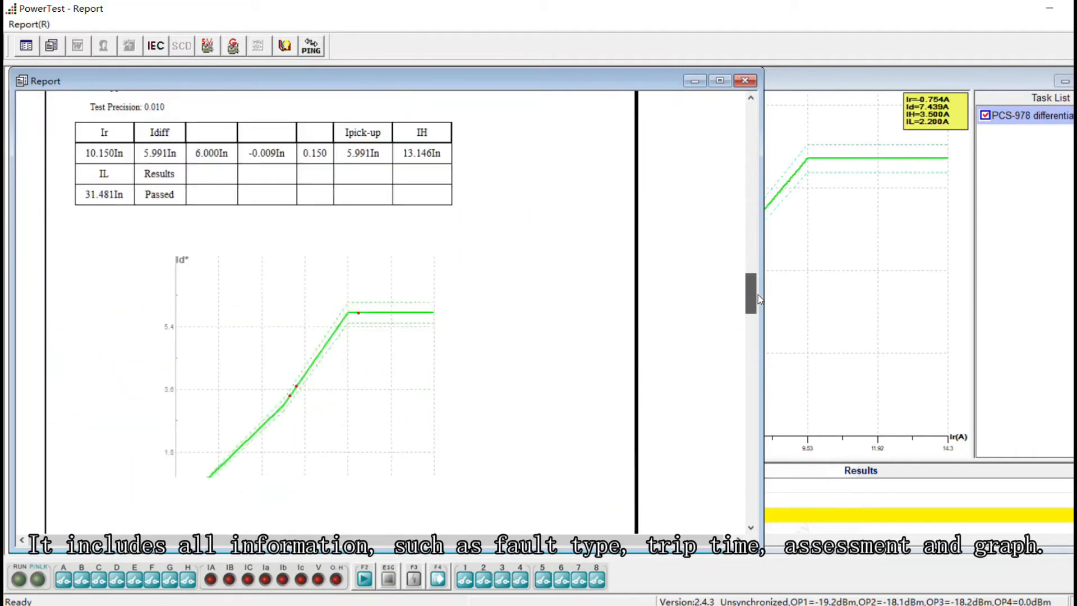
scroll("down", 3)
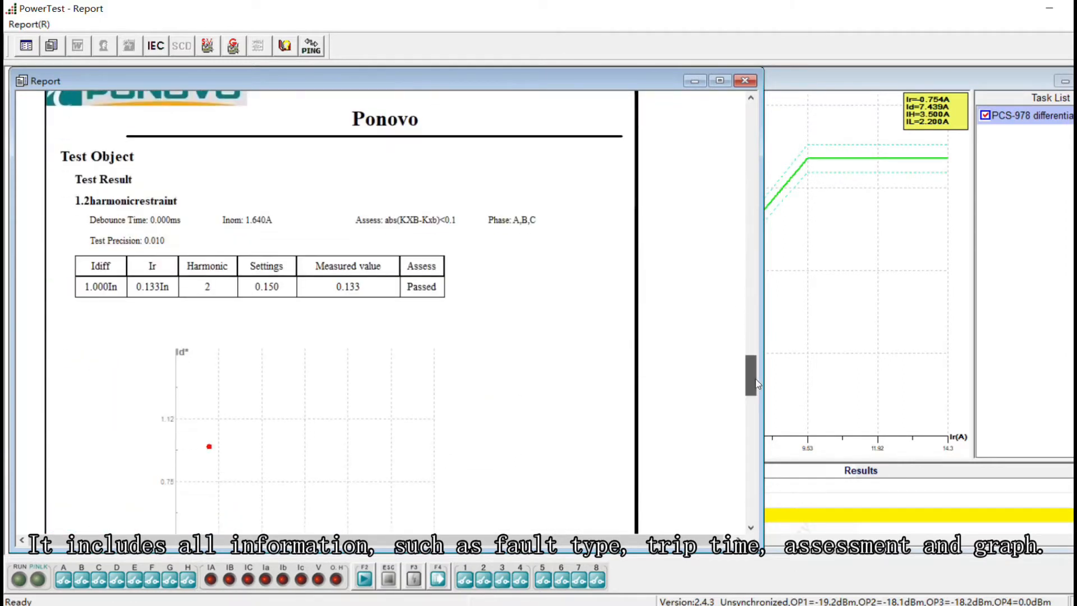
scroll("down", 3)
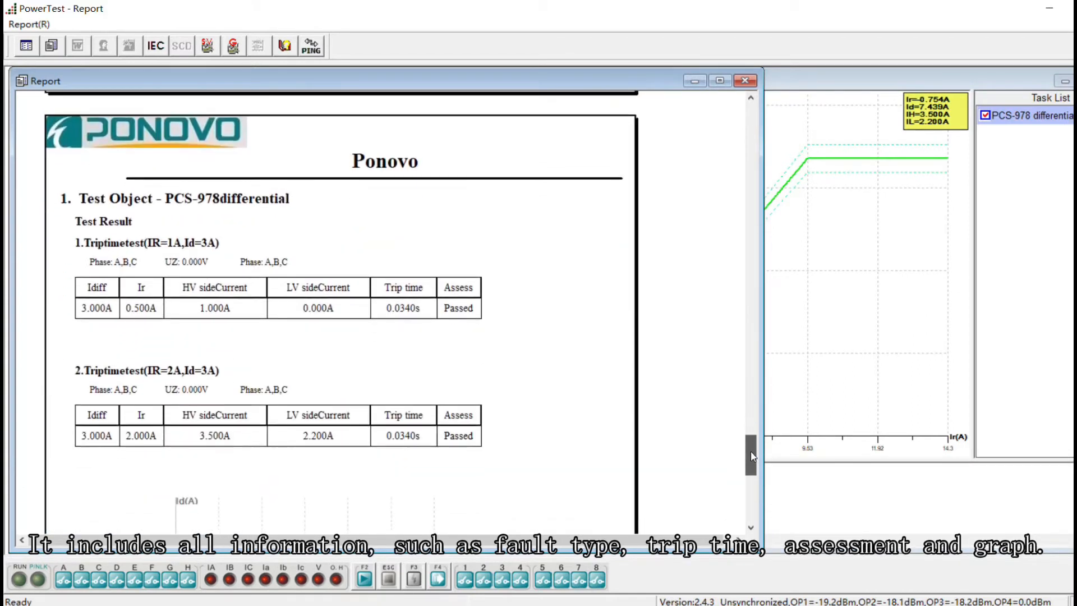
scroll("down", 3)
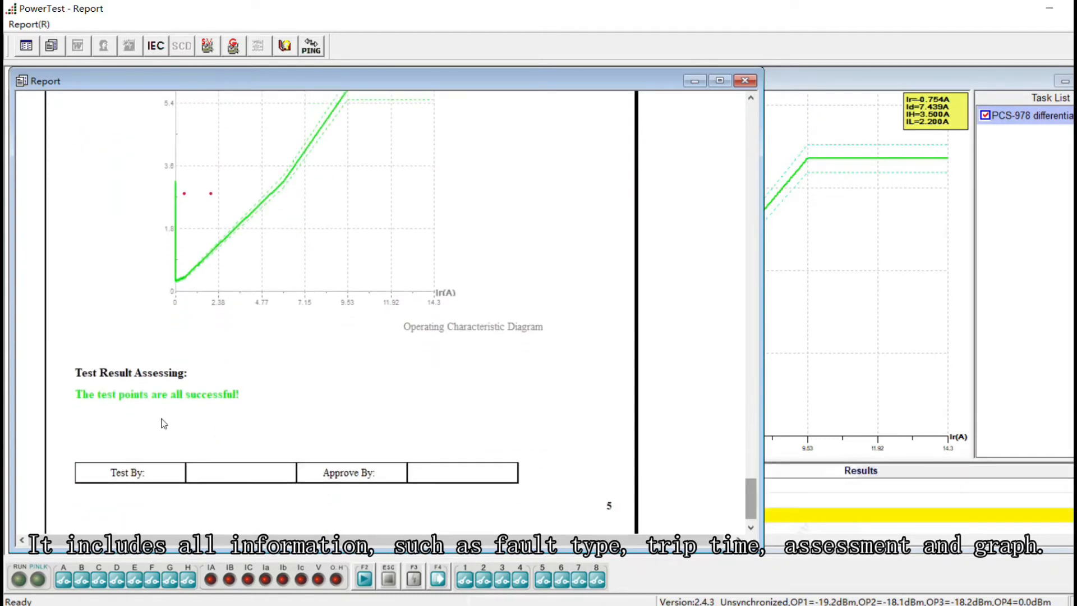
scroll("down", 3)
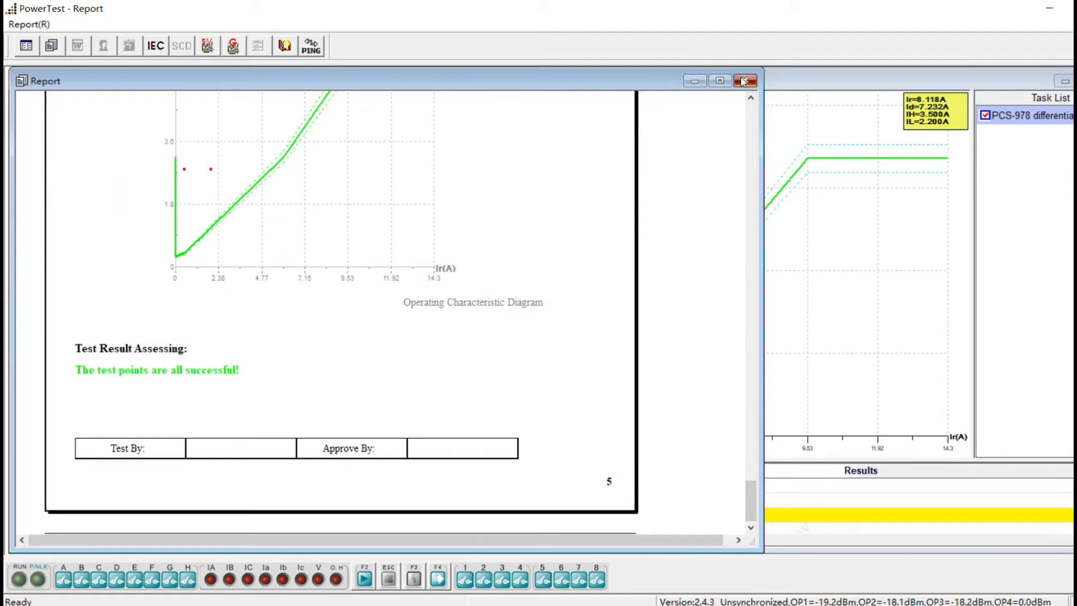
- Close the report view and bring up the Report menu for Word export
left_click(745, 80)
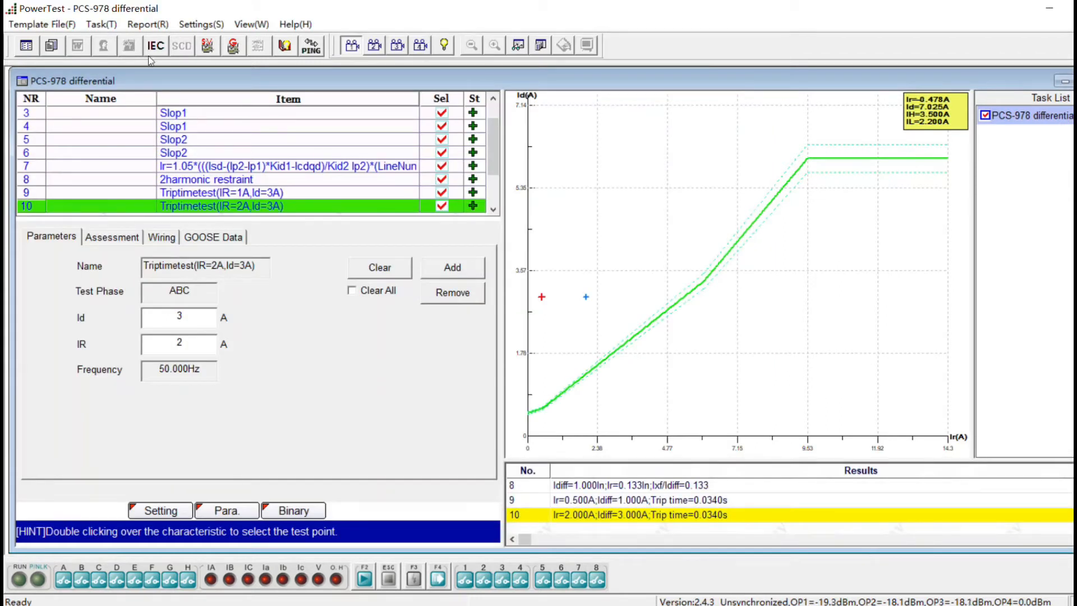
left_click(147, 24)
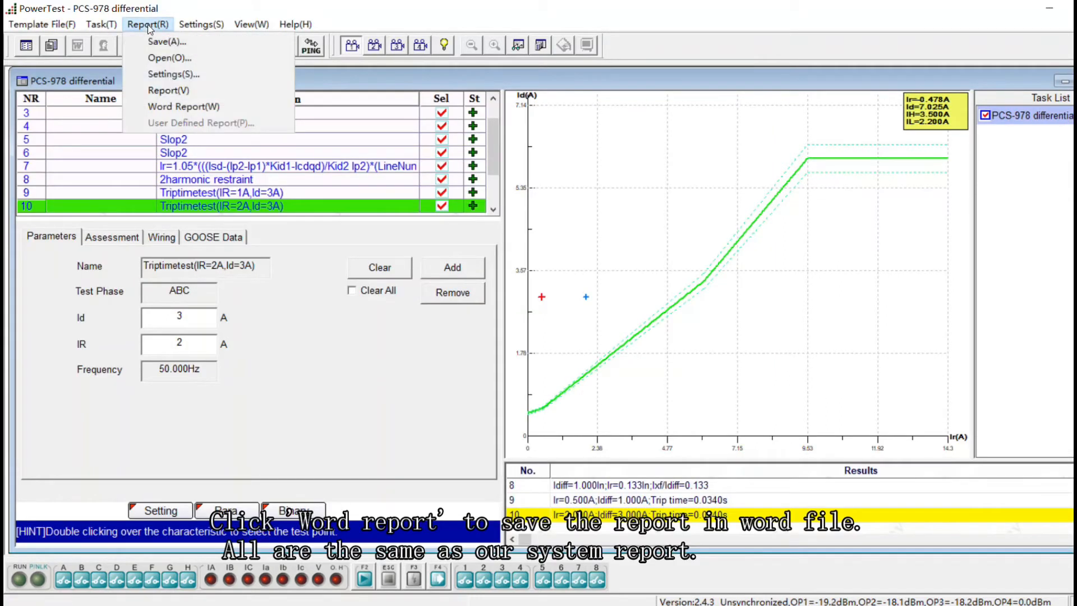
mouse_move(193, 107)
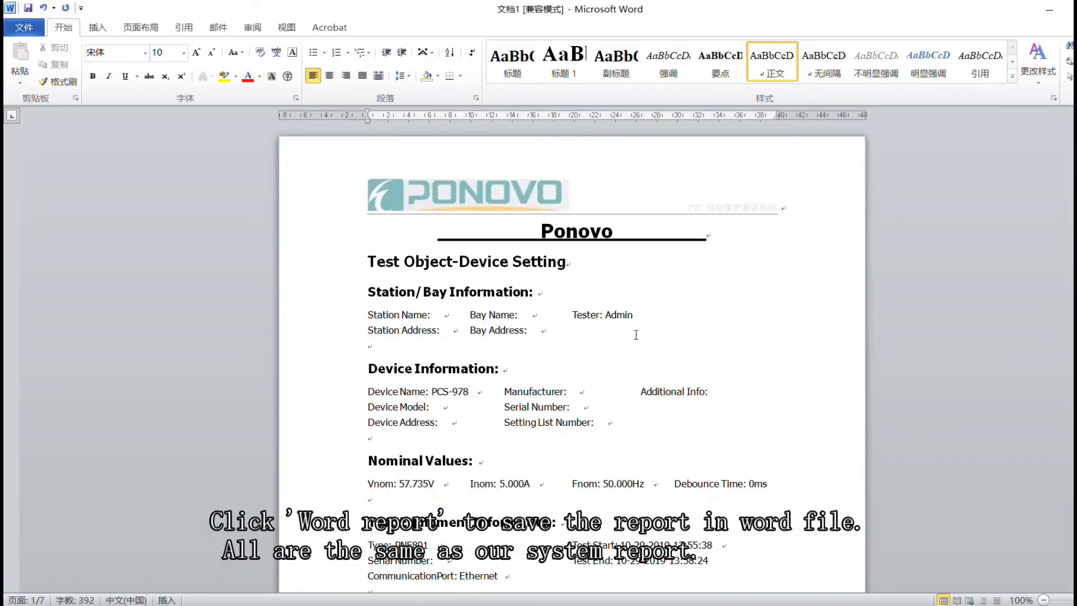
scroll("down", 3)
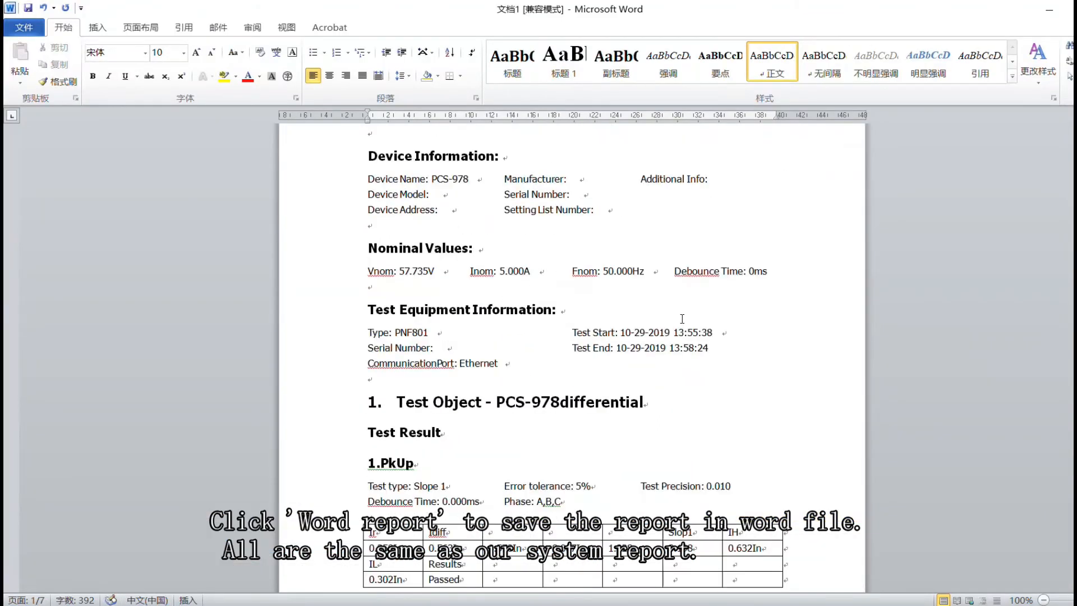
scroll("down", 3)
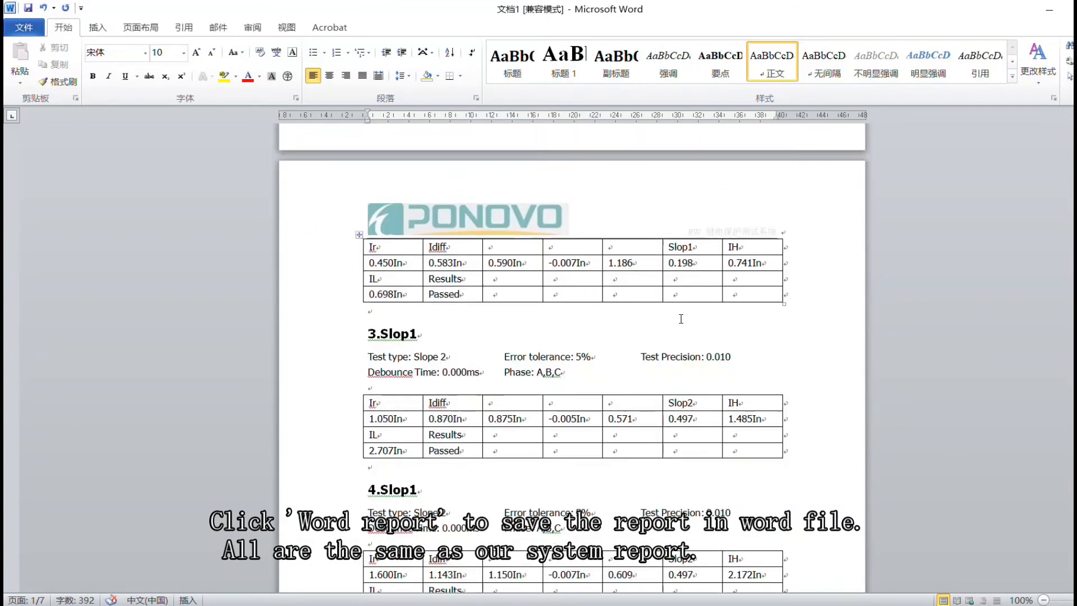
scroll("down", 3)
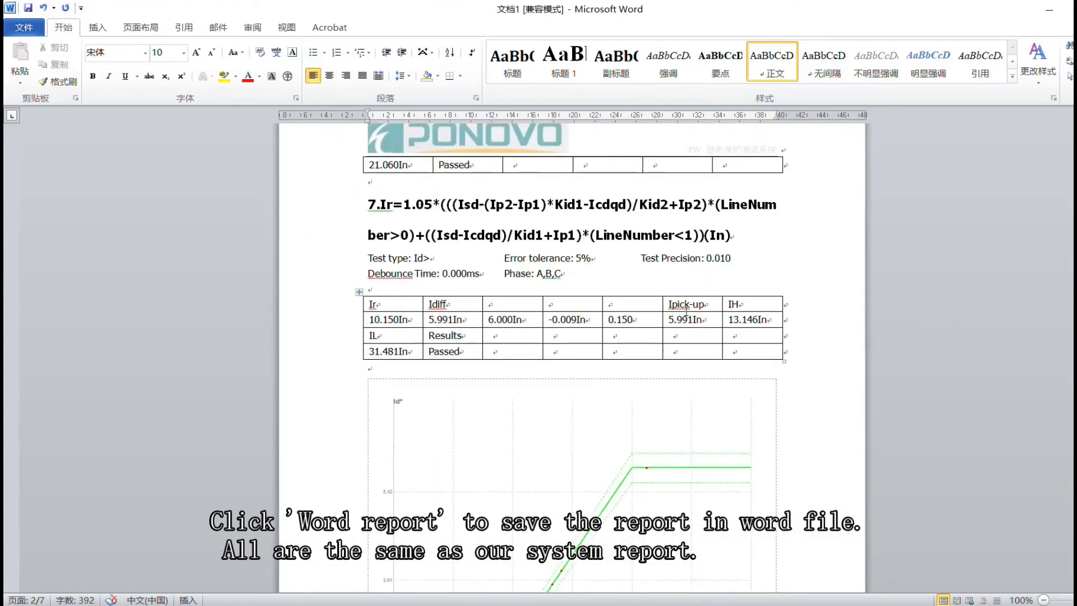
scroll("down", 3)
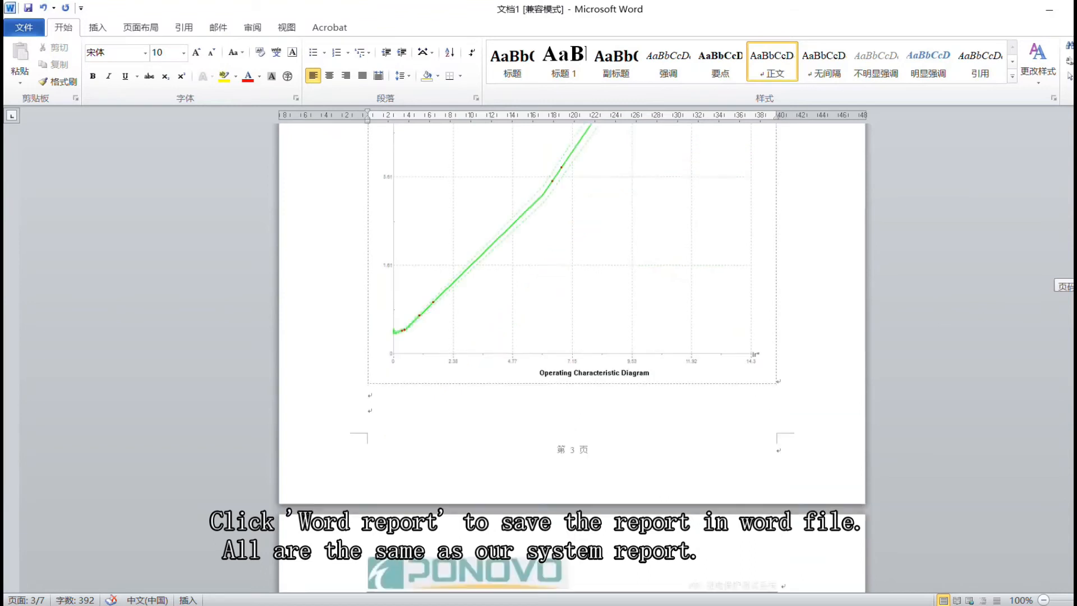
scroll("down", 3)
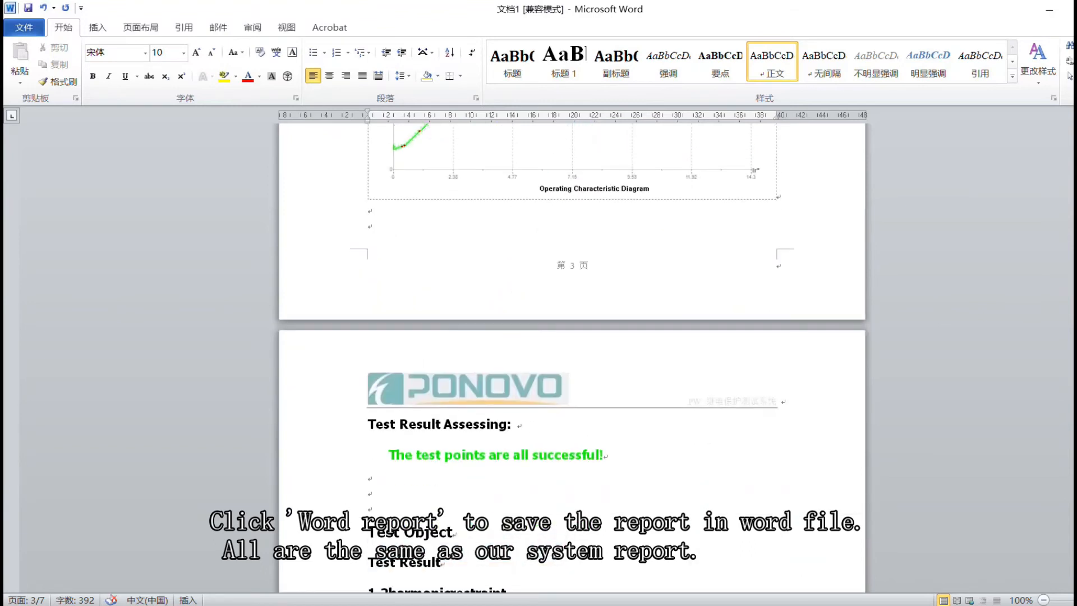
scroll("down", 3)
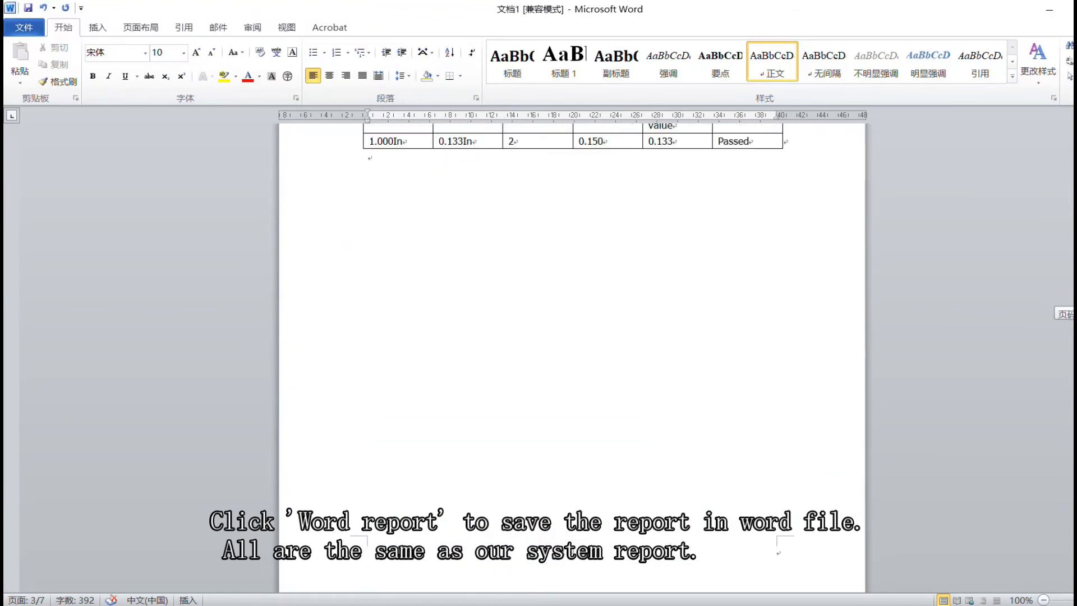
scroll("down", 3)
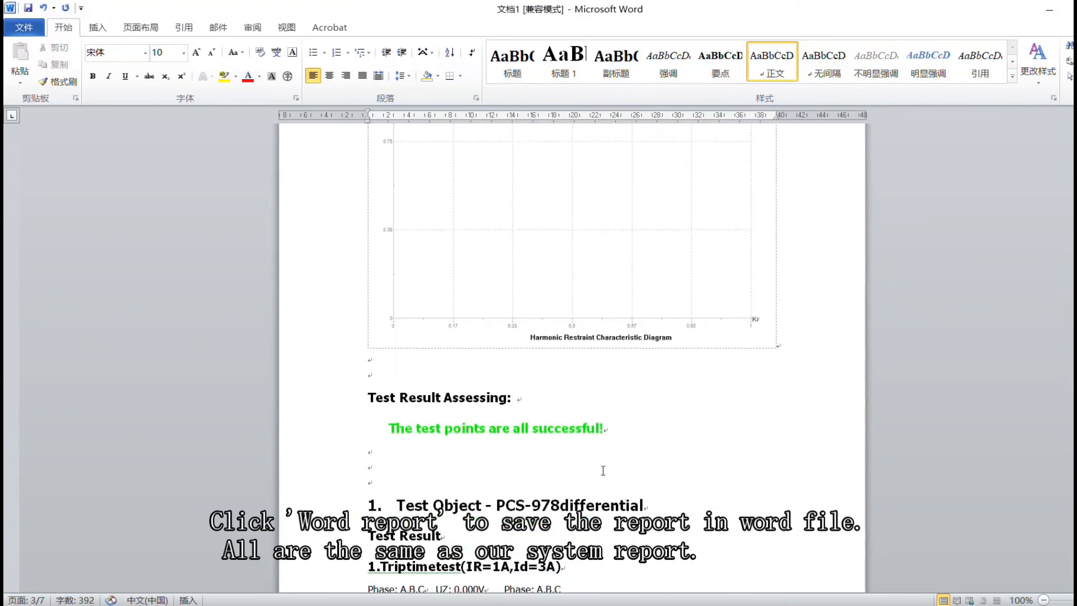
scroll("down", 3)
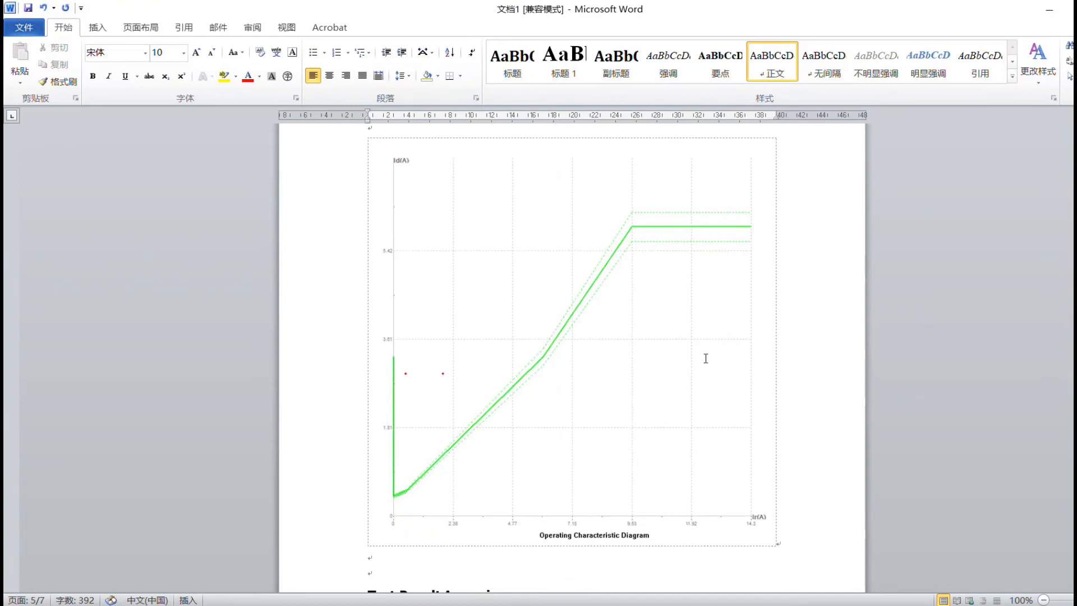
scroll("down", 3)
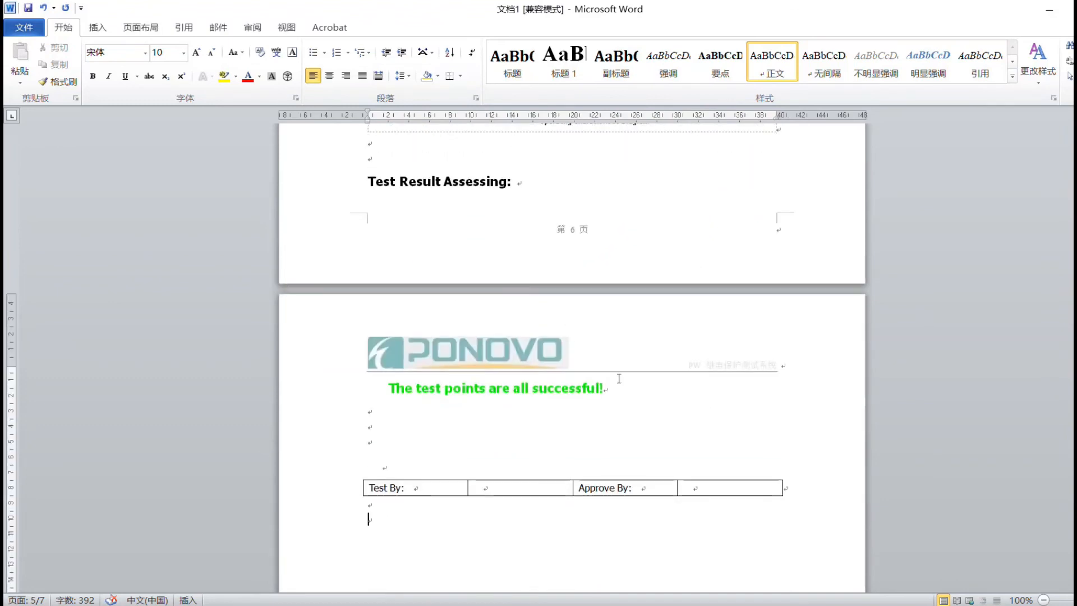